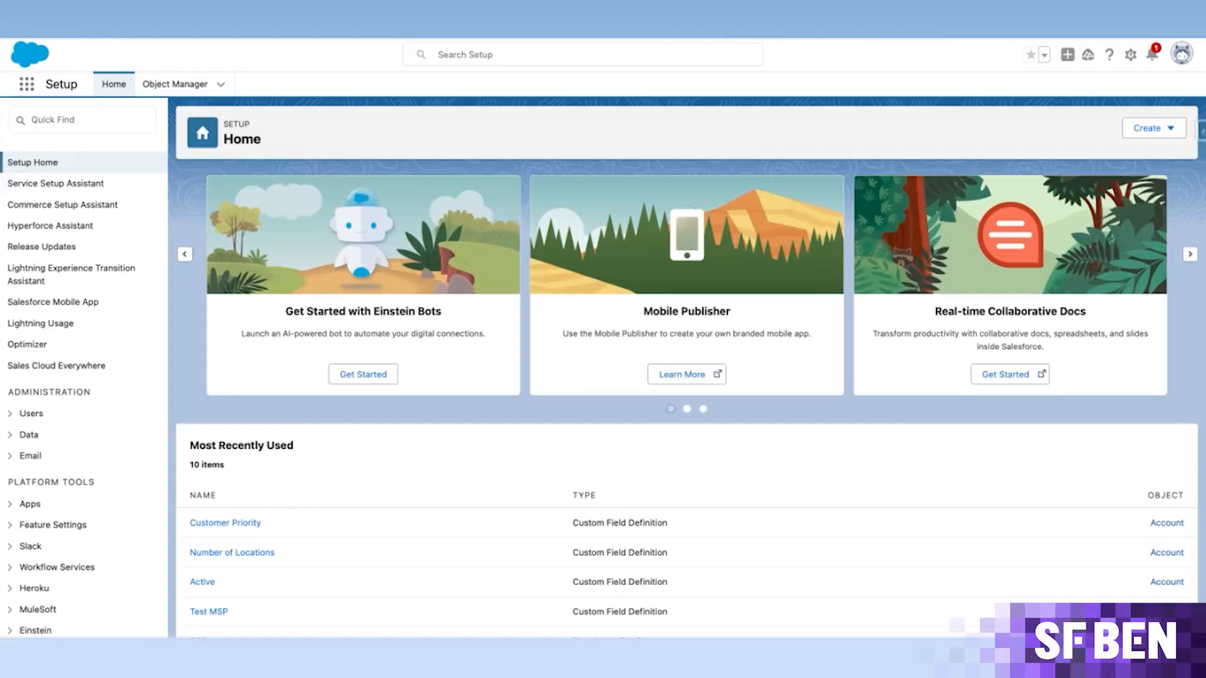
{"action": "mouse_move", "coordinate": [536, 196]}
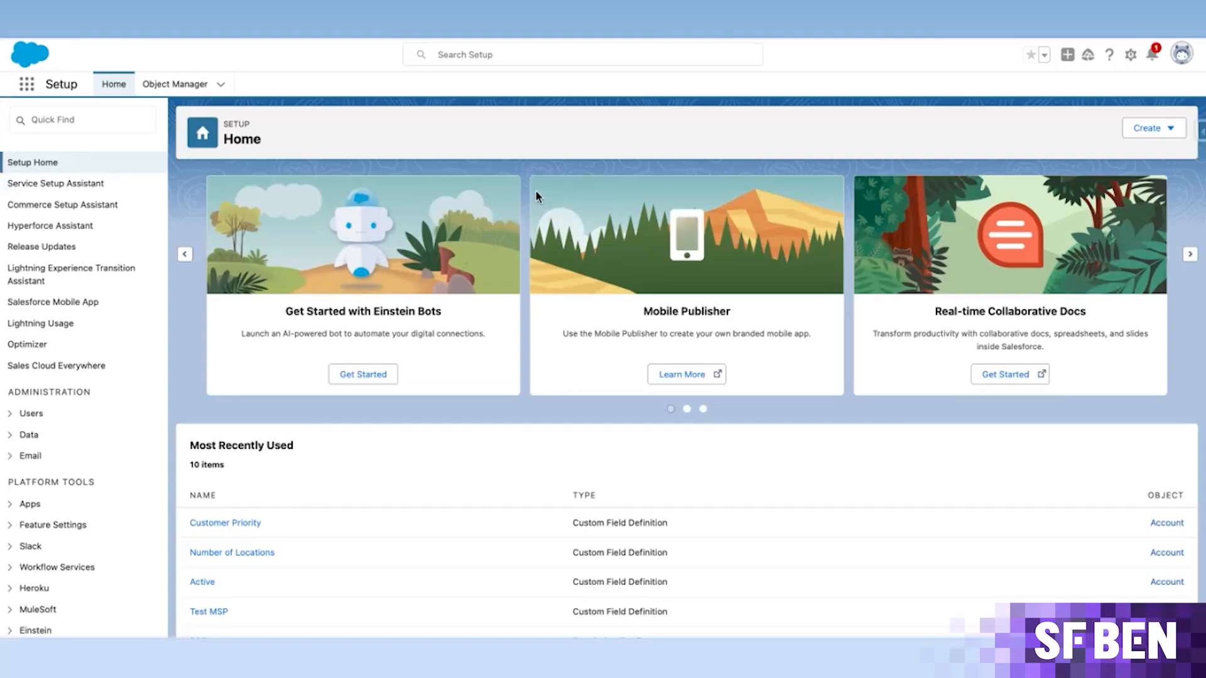
{"action": "mouse_move", "coordinate": [211, 92]}
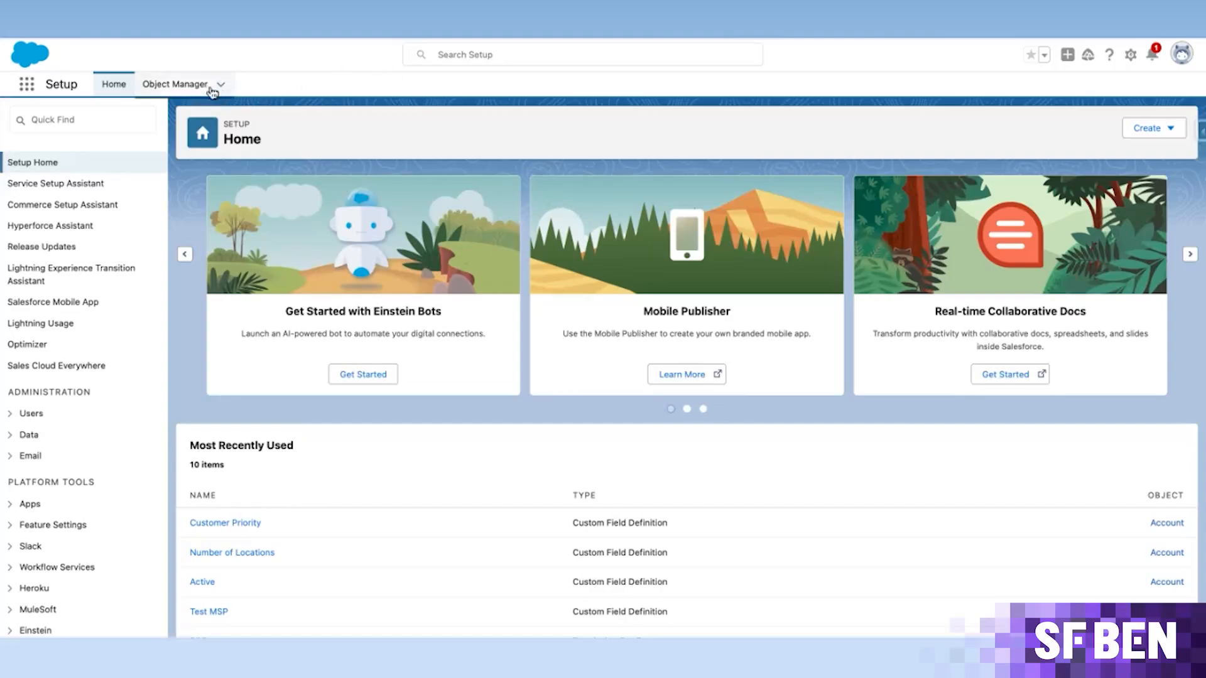
Go from Object Manager to the Account object's Fields & Relationships list
{"action": "left_click", "coordinate": [176, 84]}
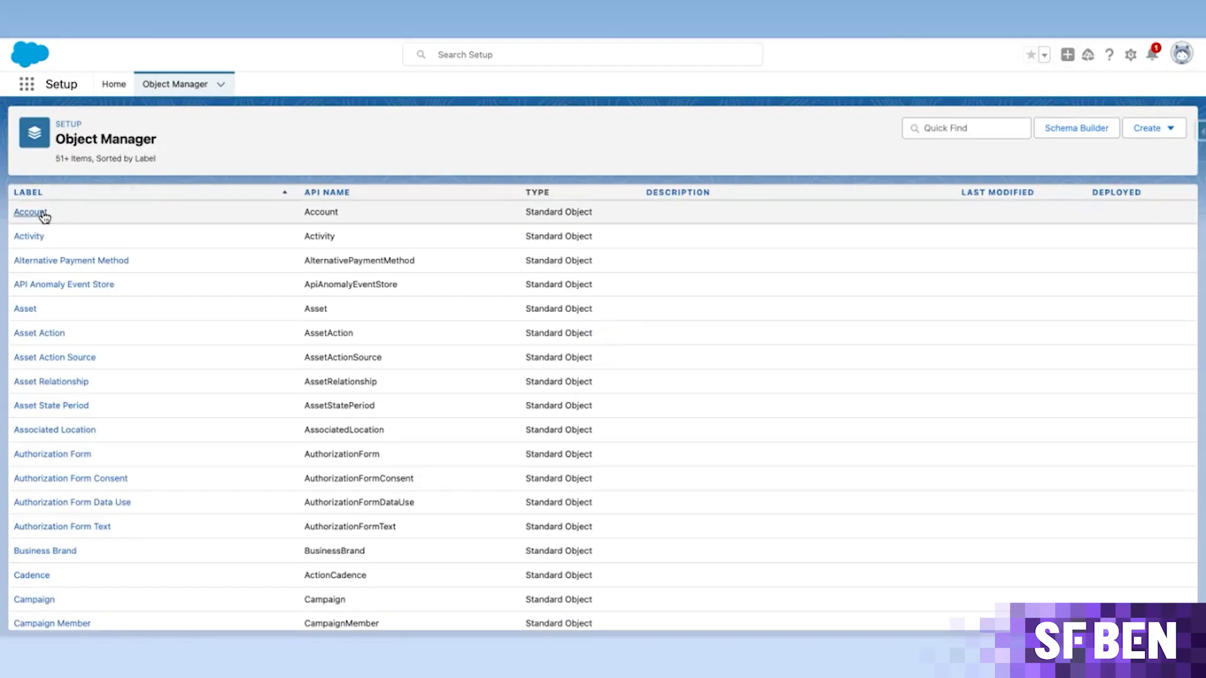
{"action": "left_click", "coordinate": [30, 212]}
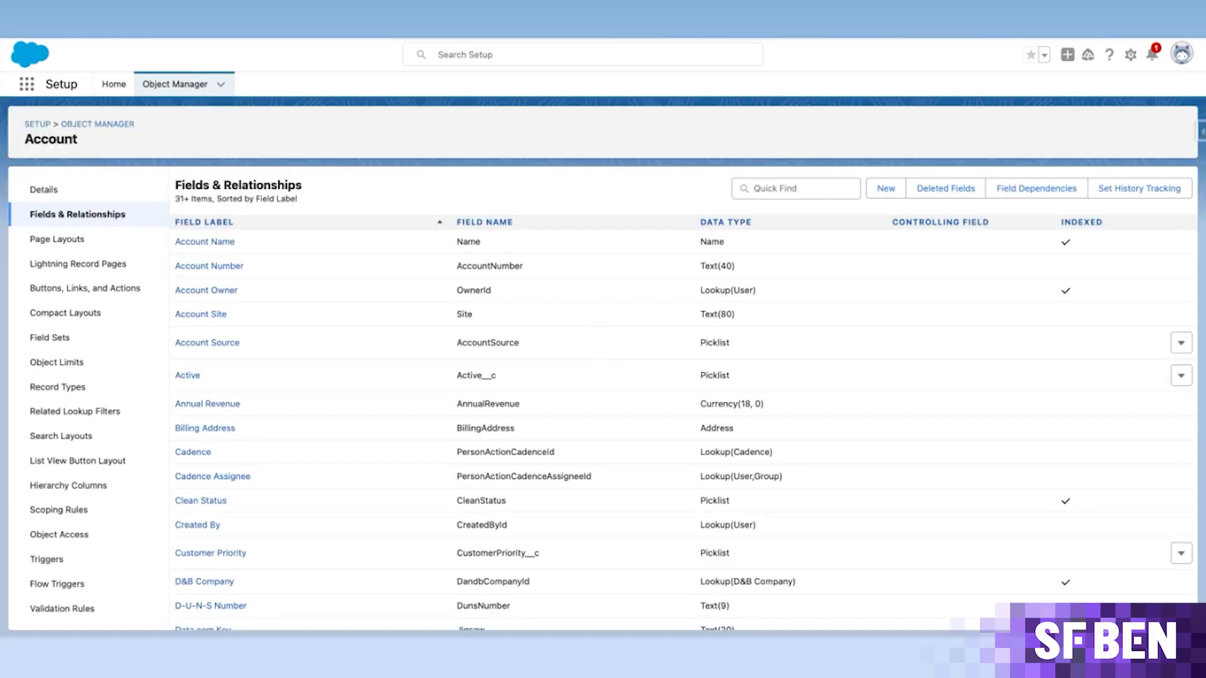
Begin a new Account custom field, choose its data type and label it 'Test Field'
{"action": "left_click", "coordinate": [173, 84]}
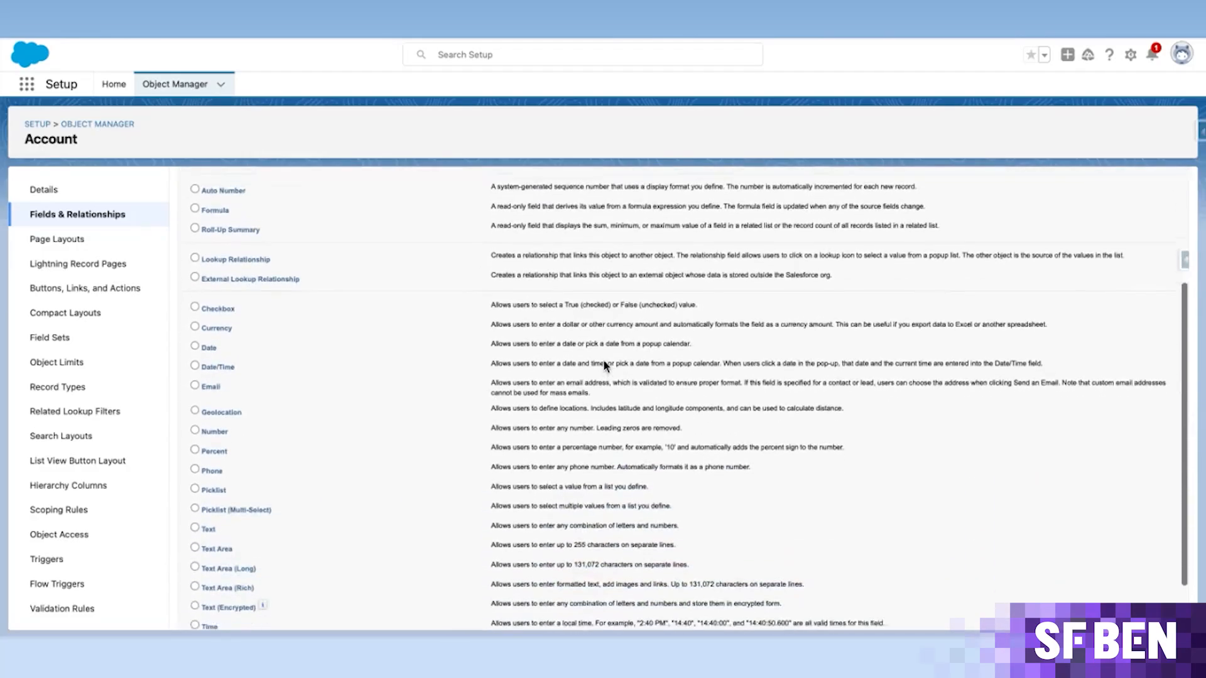
{"action": "left_click", "coordinate": [196, 447]}
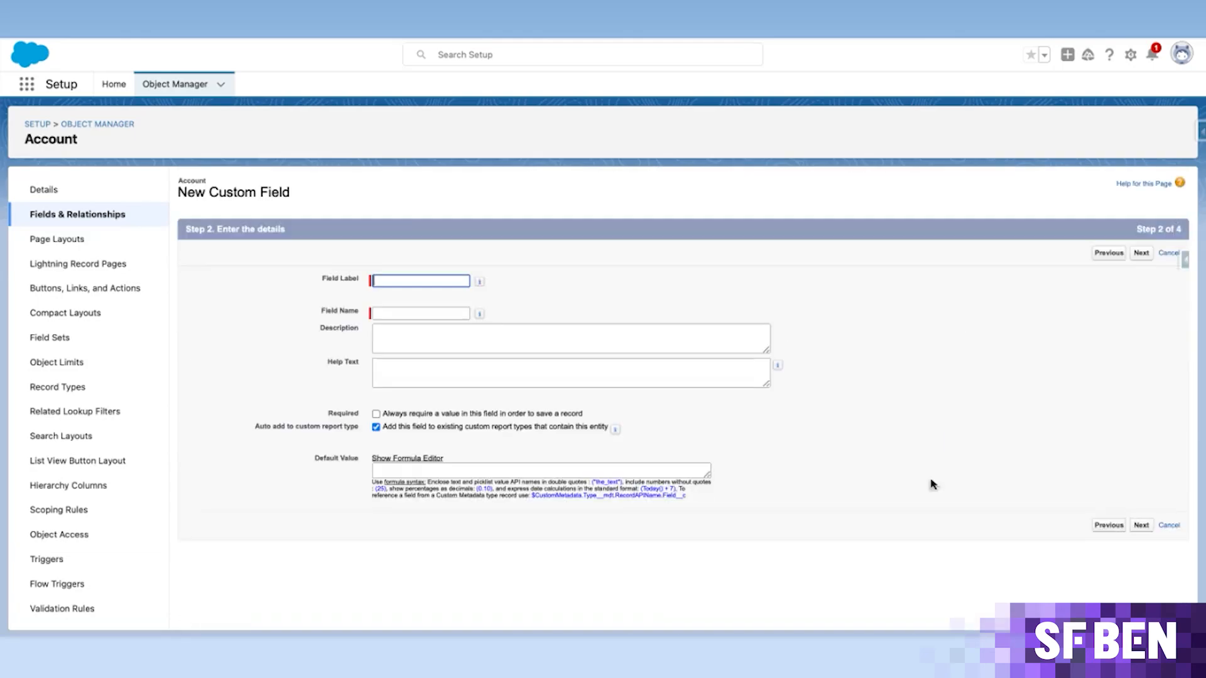
{"action": "type", "text": "Te"}
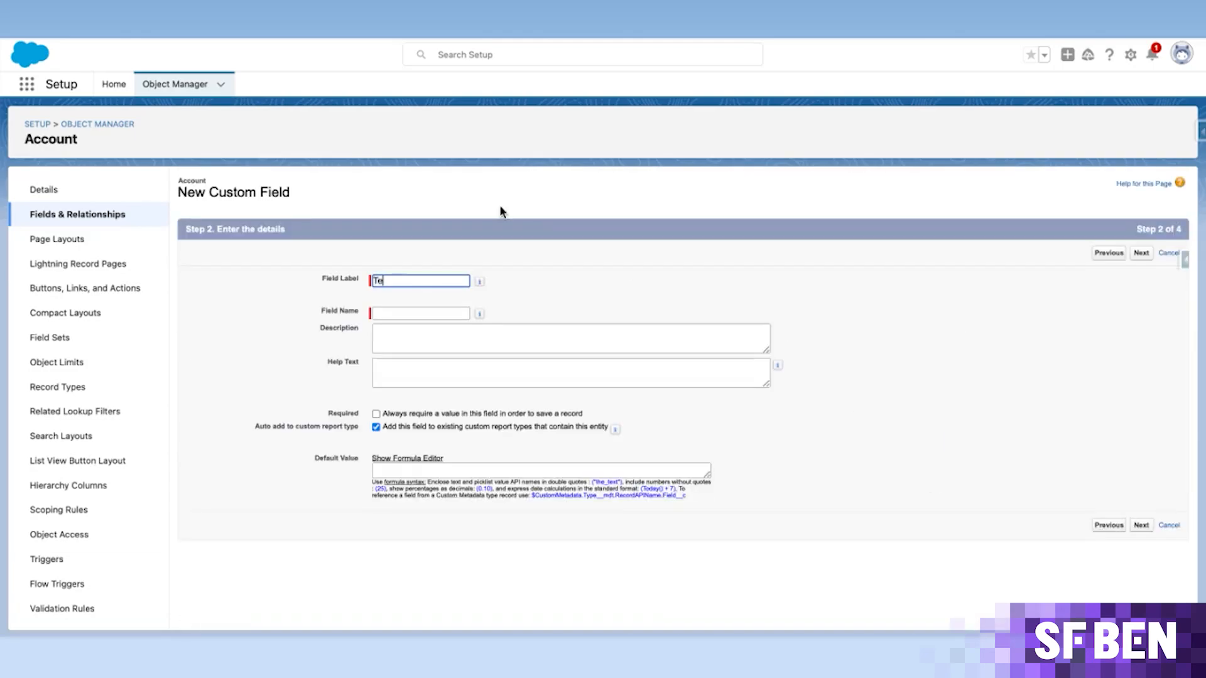
{"action": "type", "text": "Test Field"}
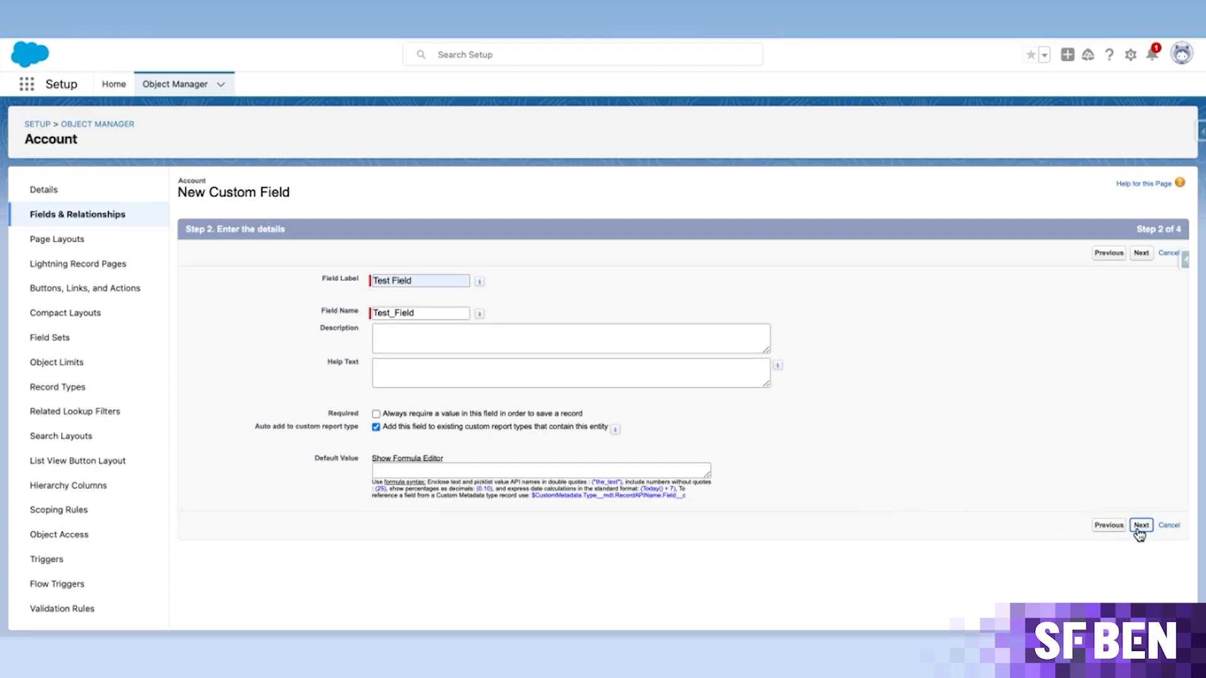
Keep default profile access for Test Field and untick Add Field for all four Account layouts
{"action": "left_click", "coordinate": [1142, 525]}
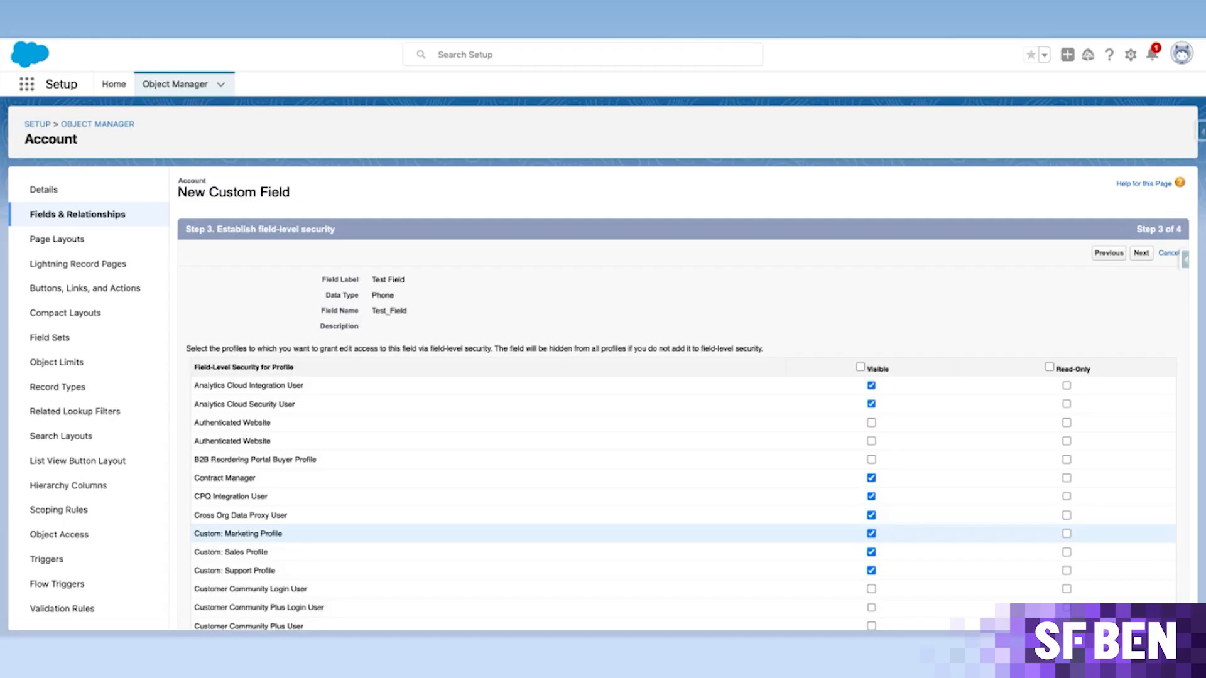
{"action": "left_click", "coordinate": [1142, 253]}
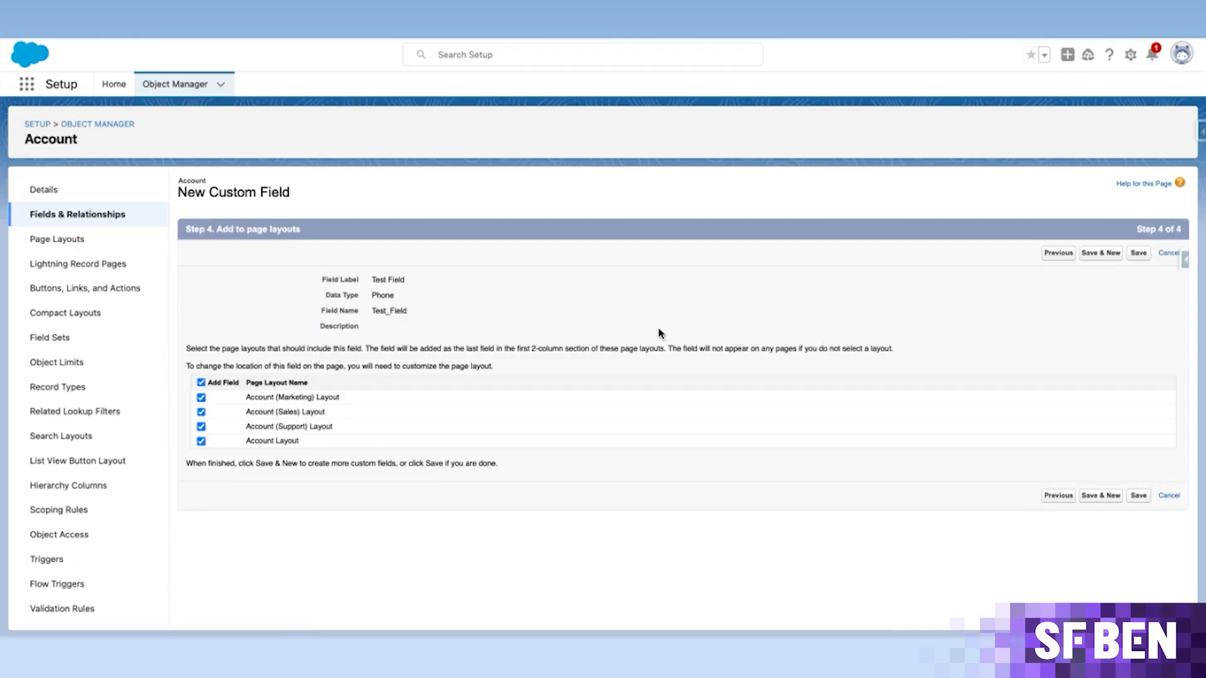
{"action": "left_click", "coordinate": [200, 383]}
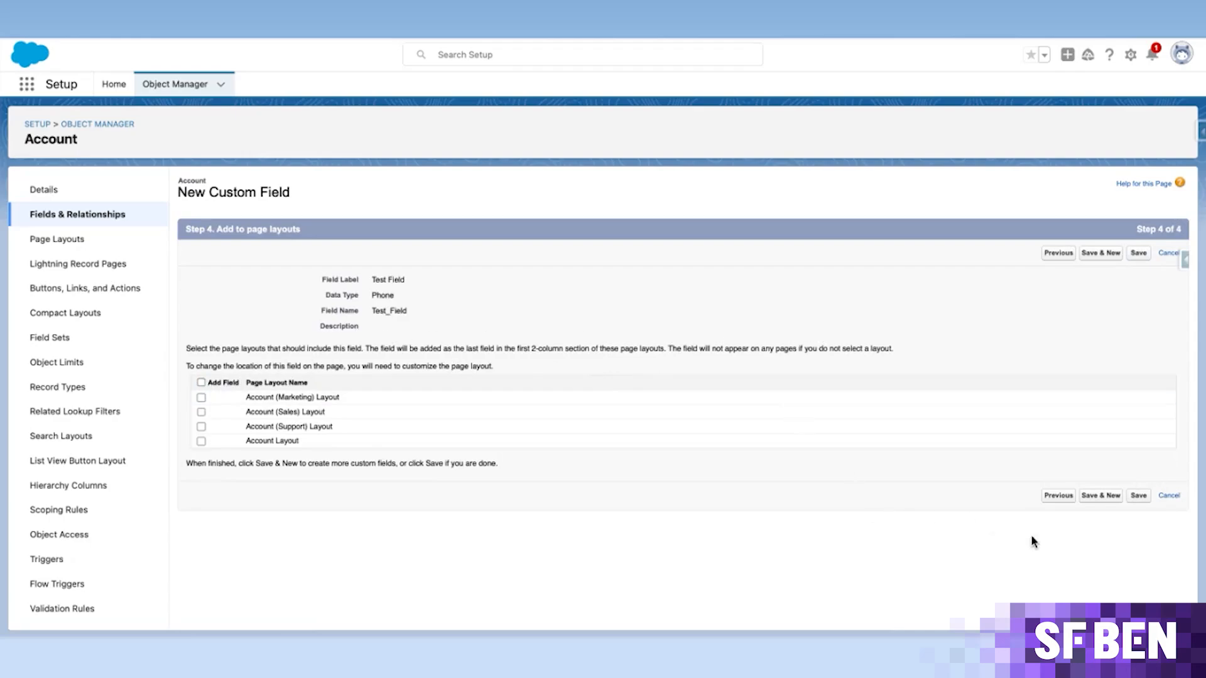
{"action": "mouse_move", "coordinate": [1057, 537]}
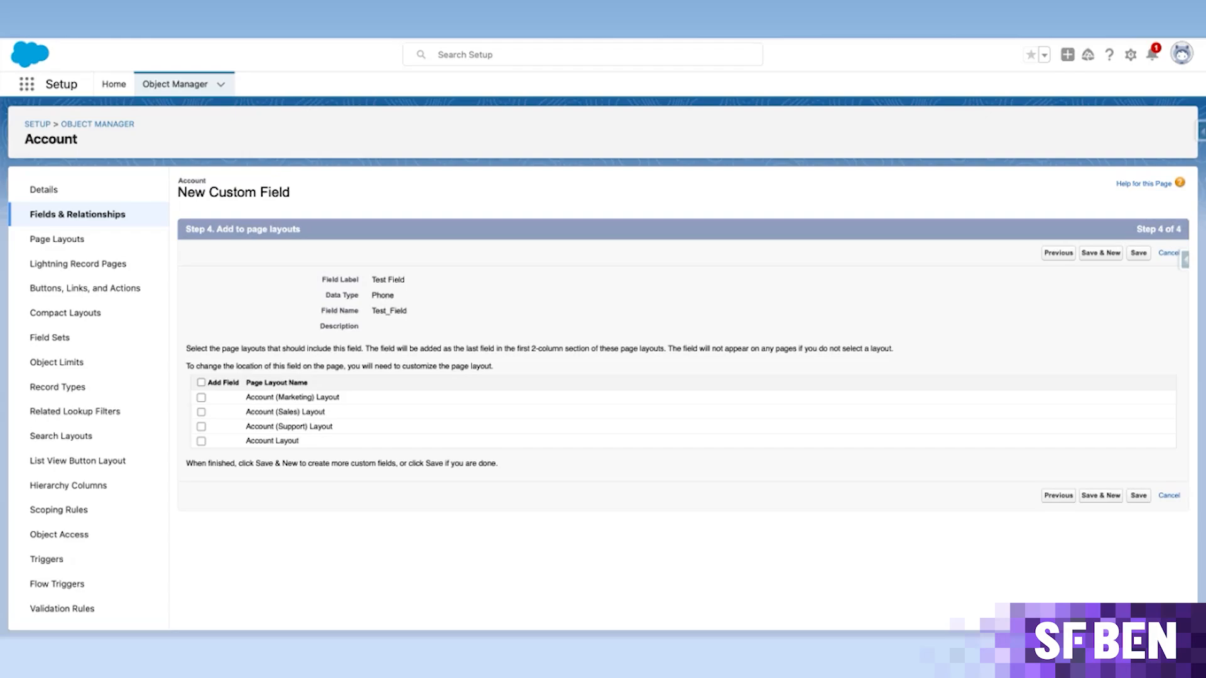
{"action": "mouse_move", "coordinate": [588, 285]}
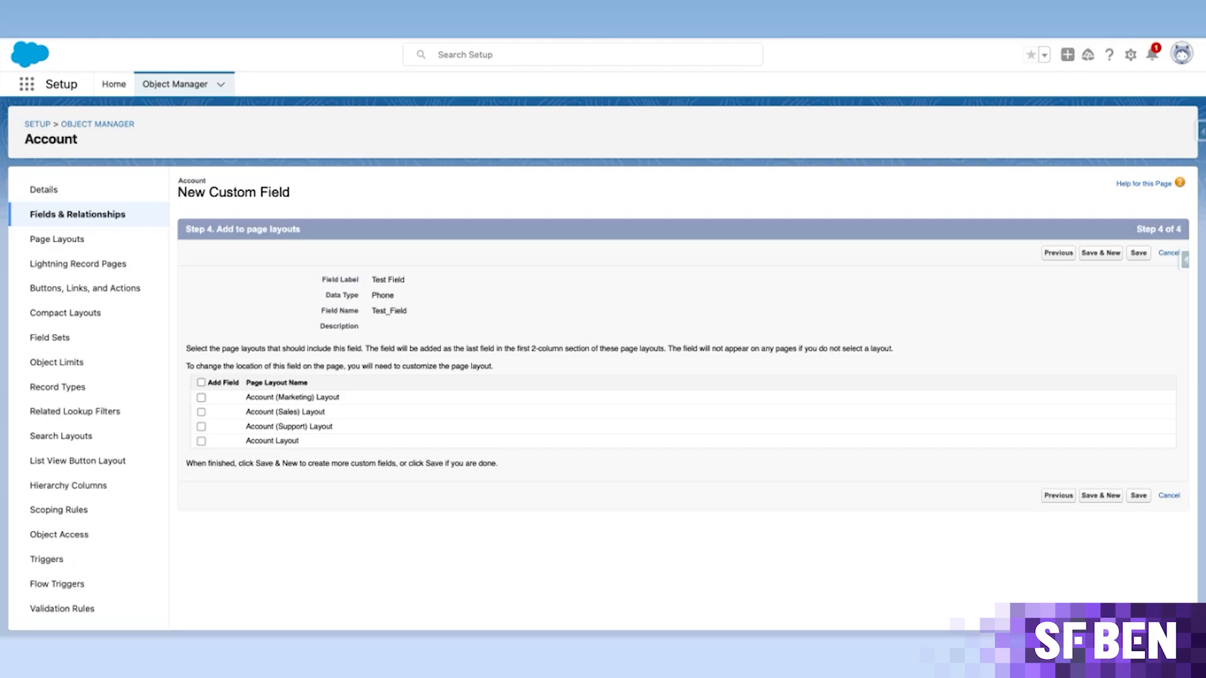
{"action": "mouse_move", "coordinate": [653, 269]}
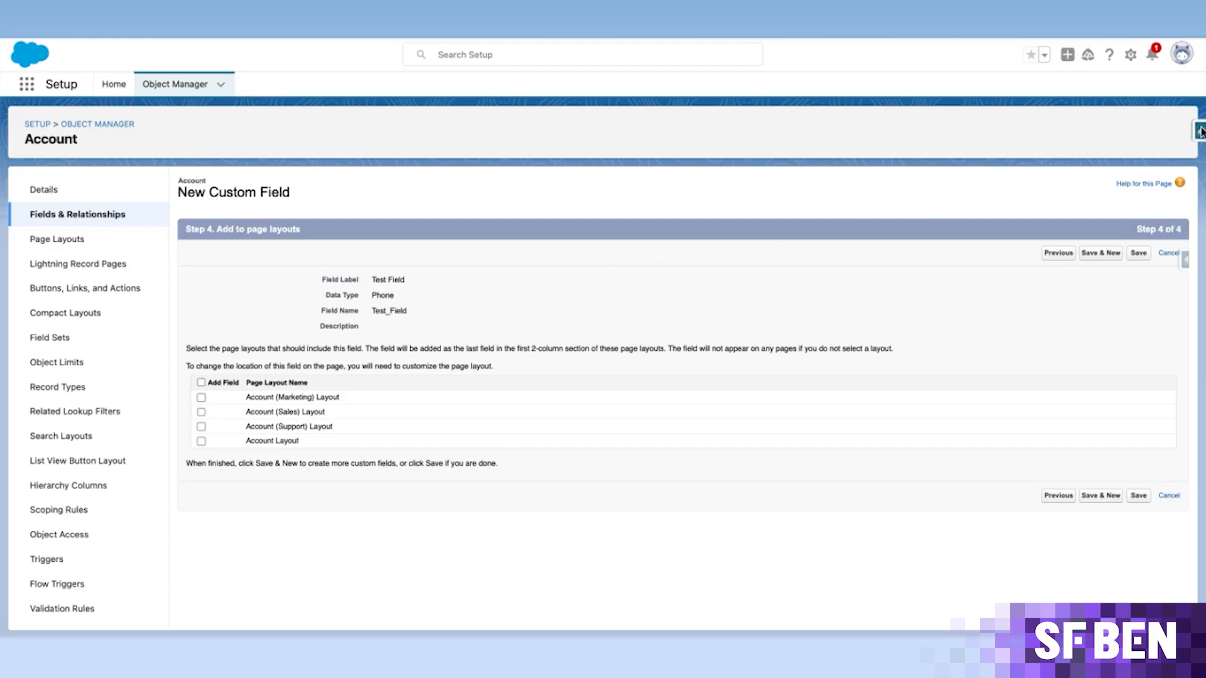
Launch Field Creator (beta) from the Salesforce Inspector Reloaded panel
{"action": "left_click", "coordinate": [1197, 132]}
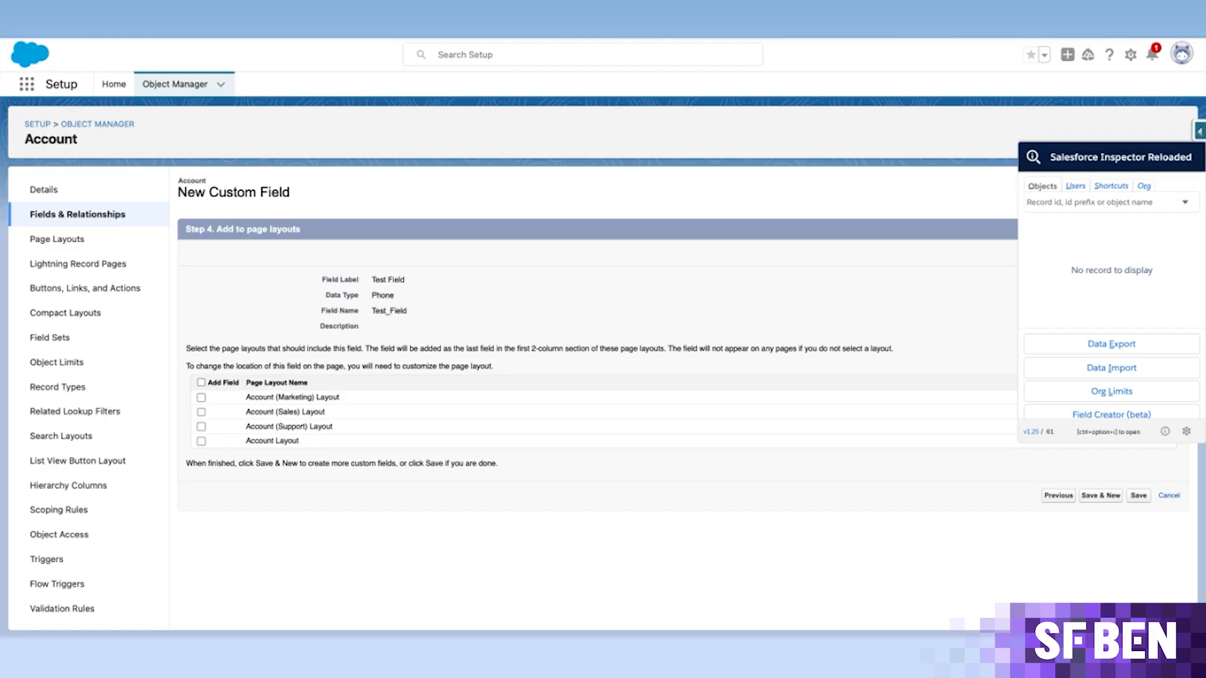
{"action": "mouse_move", "coordinate": [1080, 269]}
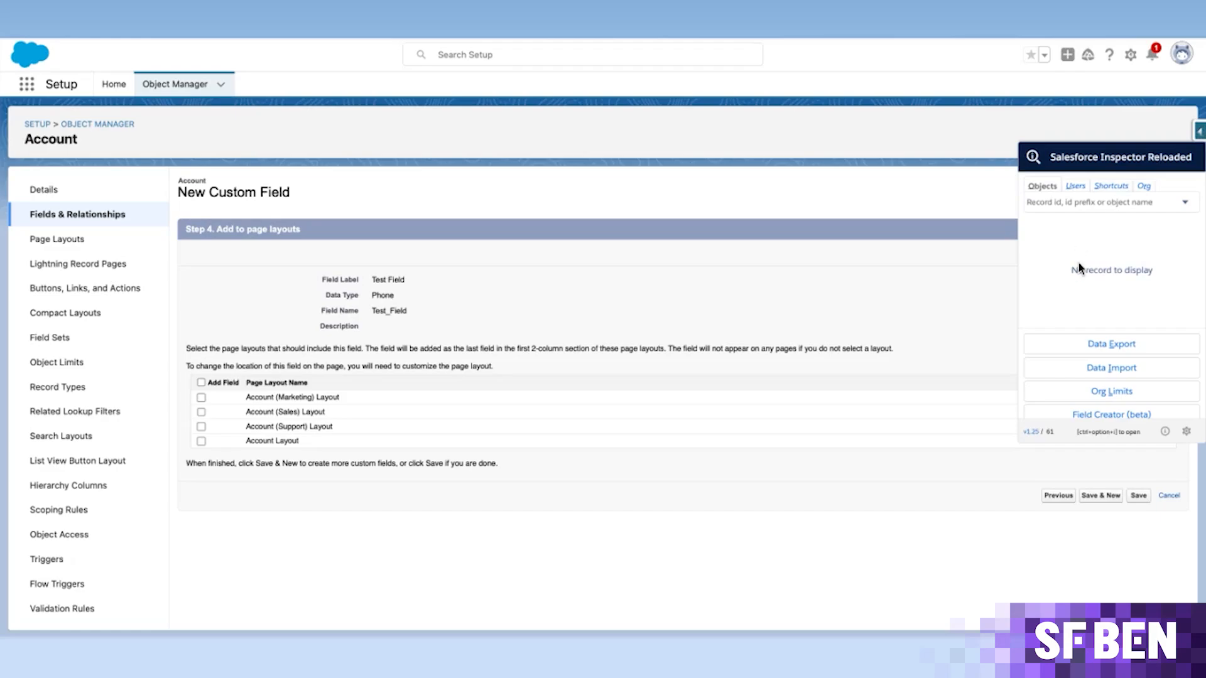
{"action": "left_click", "coordinate": [1110, 414]}
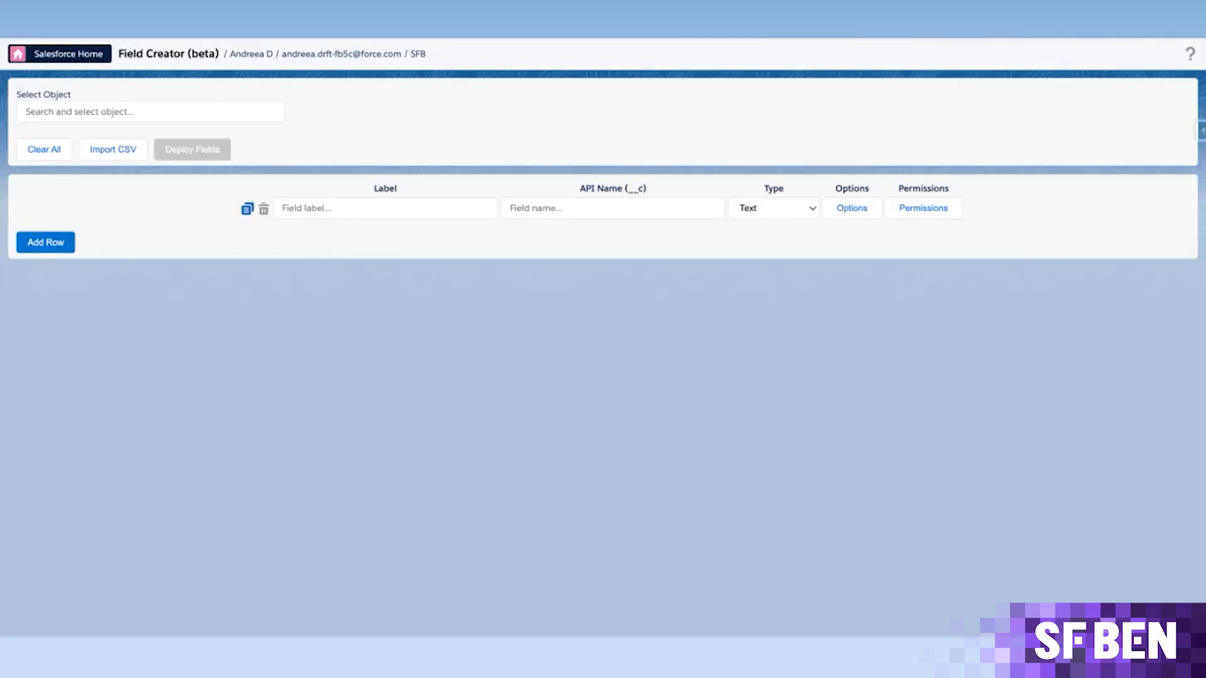
{"action": "mouse_move", "coordinate": [269, 142]}
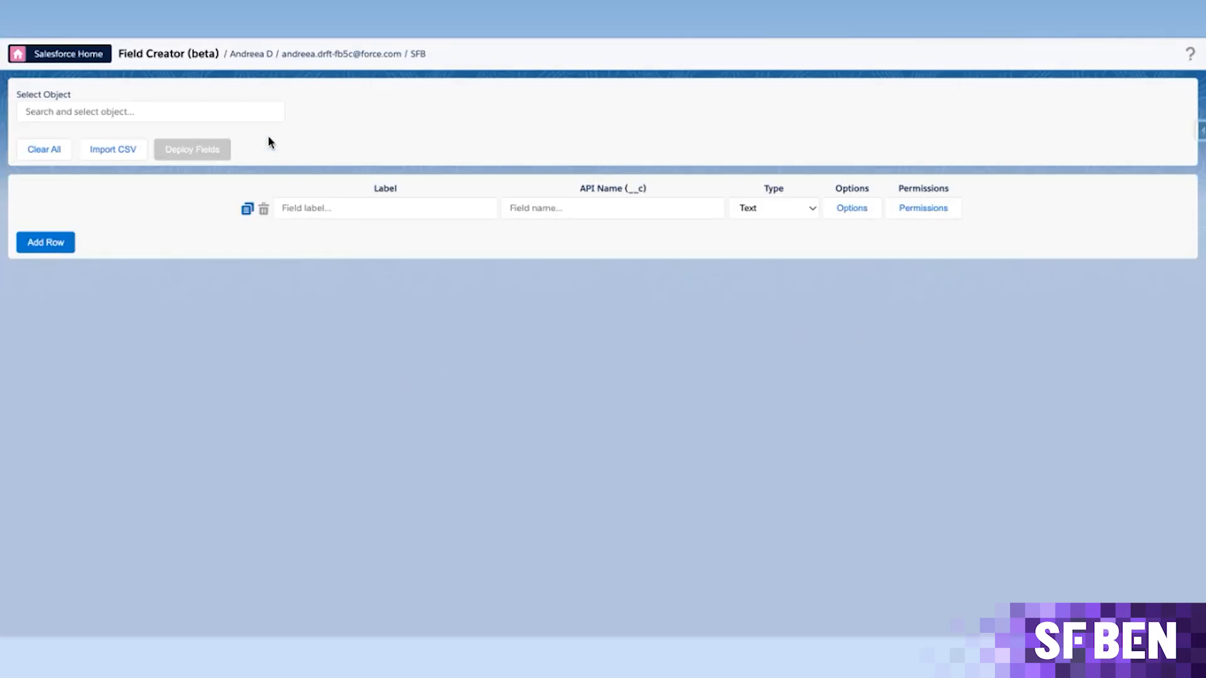
Choose Account as the Field Creator target object and add a second blank field row
{"action": "type", "text": "accou"}
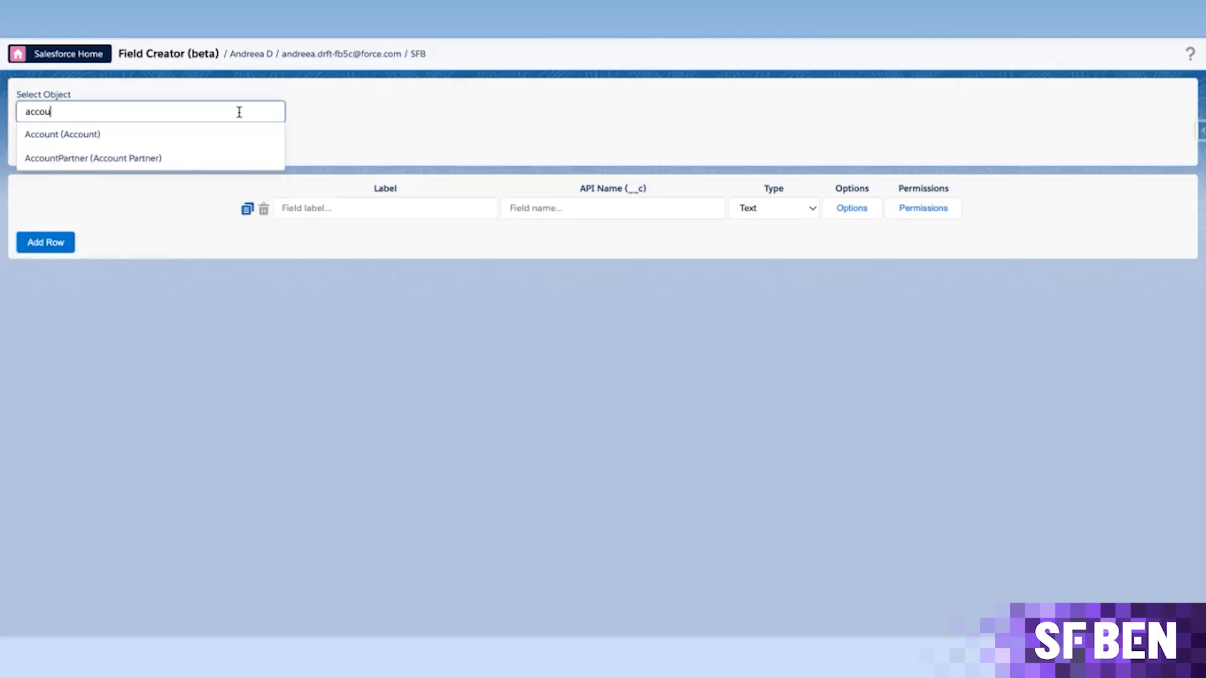
{"action": "left_click", "coordinate": [63, 135]}
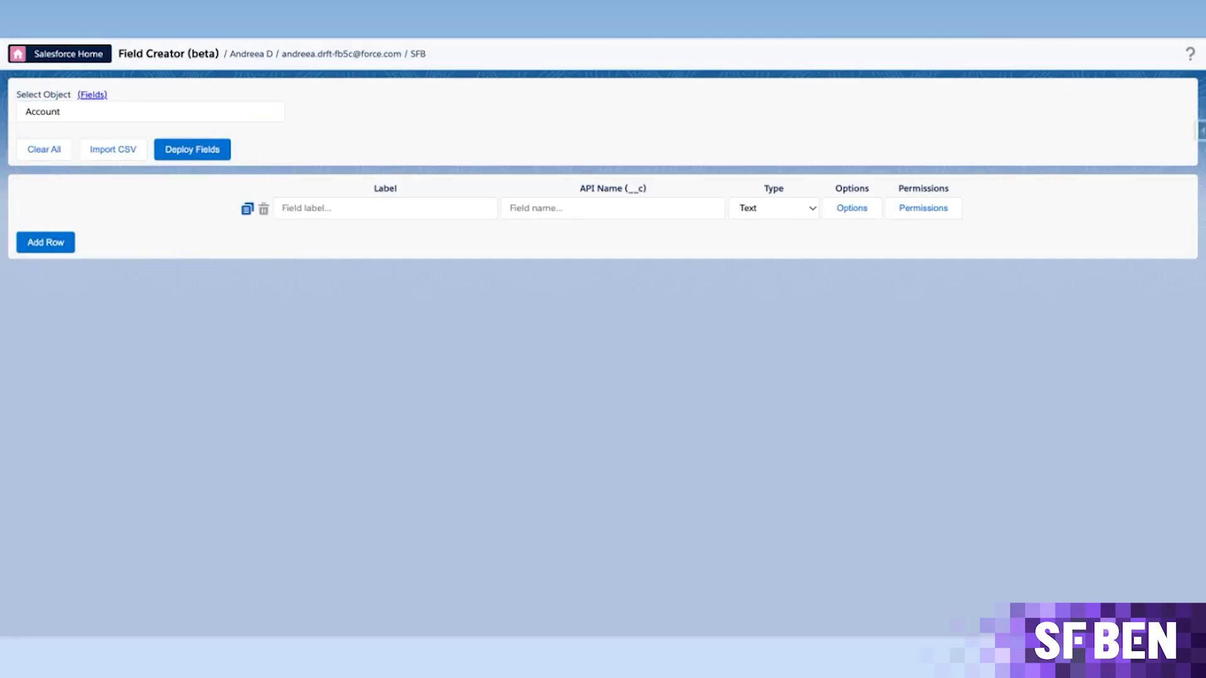
{"action": "left_click", "coordinate": [384, 208]}
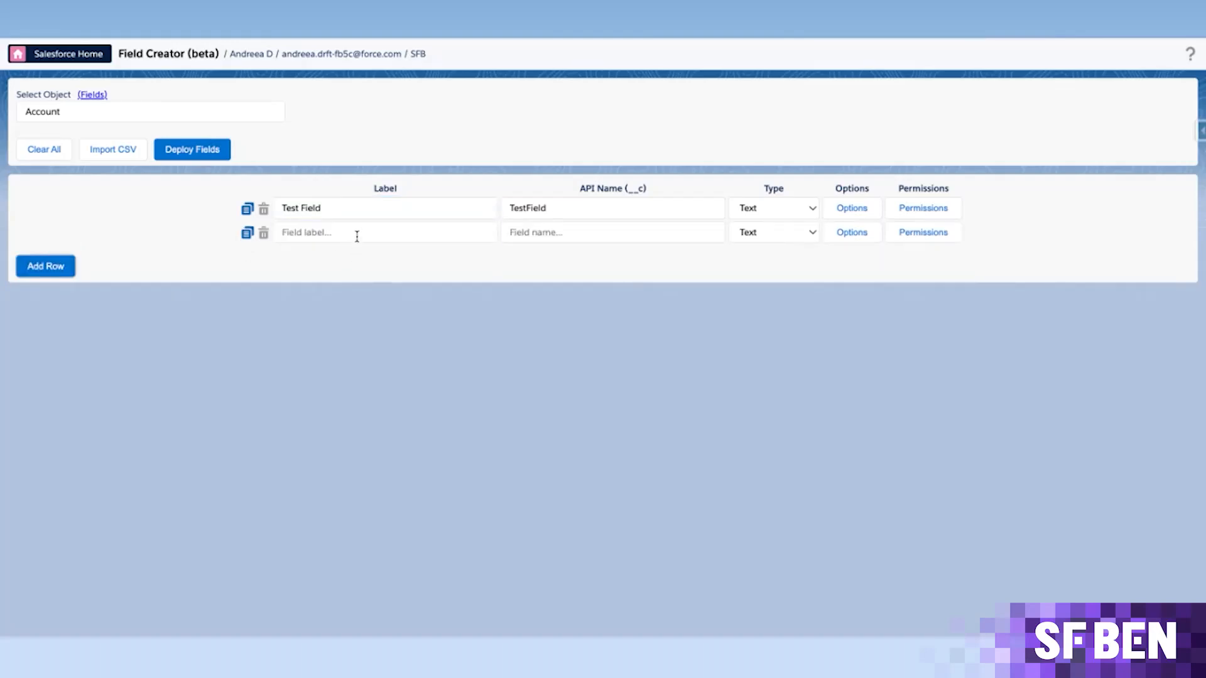
Label the second row 'Test Field2' with type Phone, leaving Test Field's options dialog up
{"action": "type", "text": "Test Field2"}
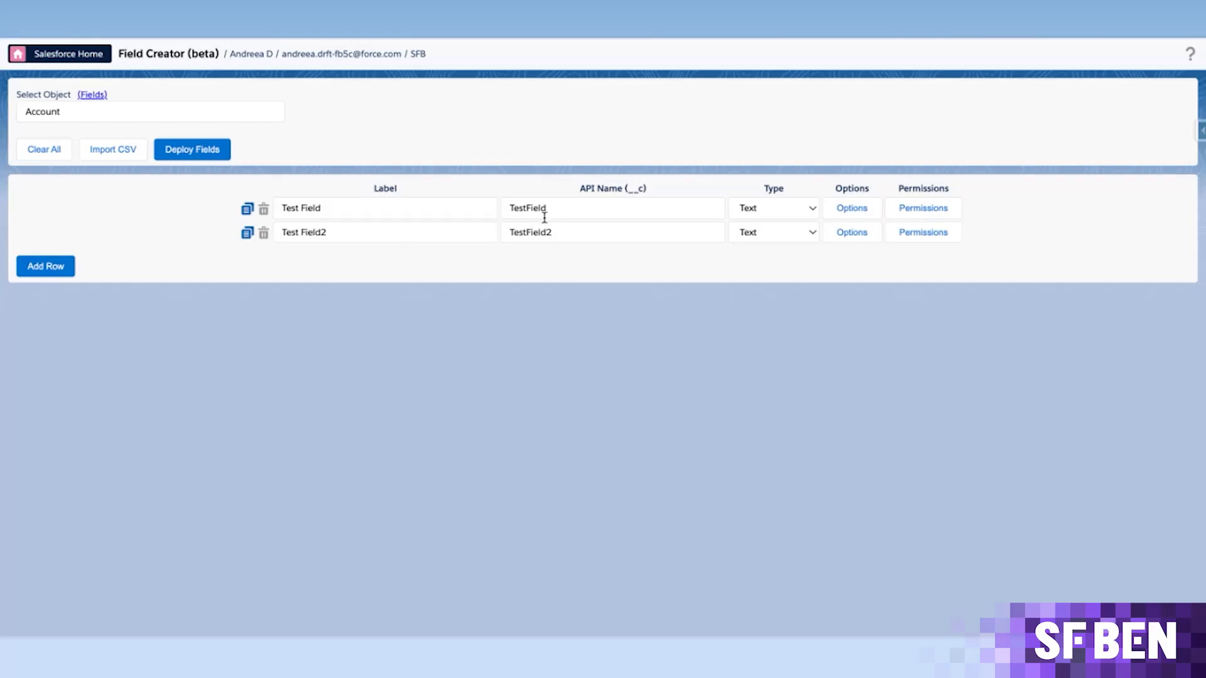
{"action": "left_click", "coordinate": [771, 233]}
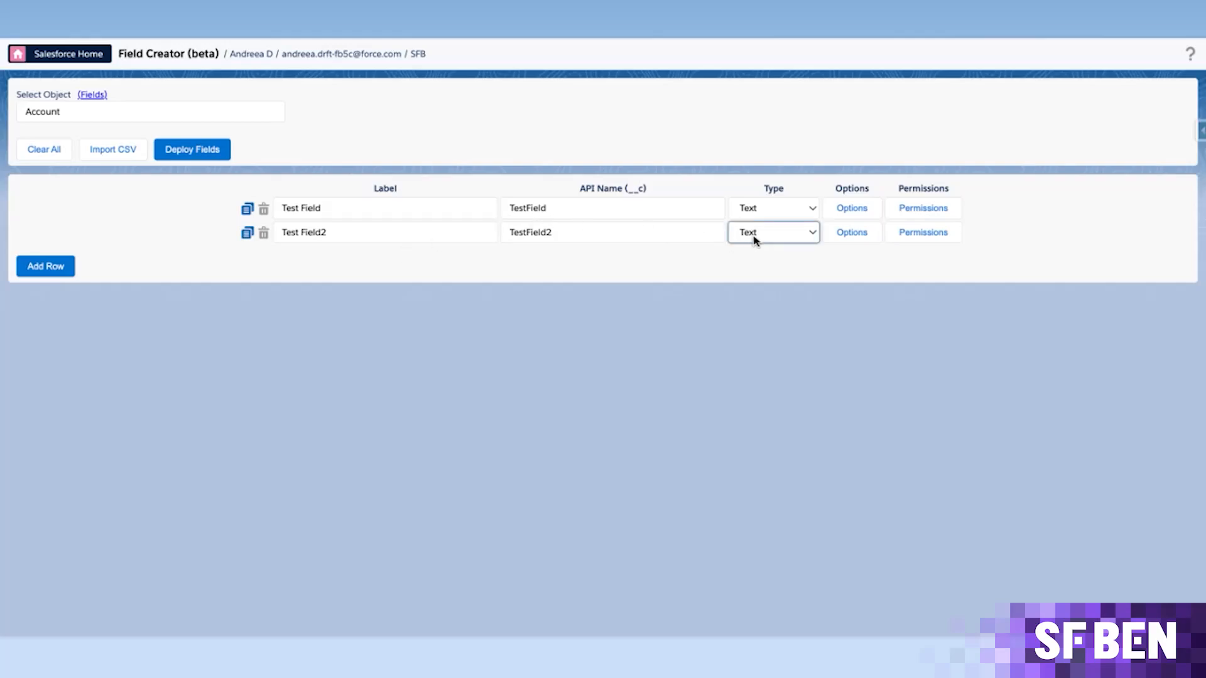
{"action": "left_click", "coordinate": [773, 231]}
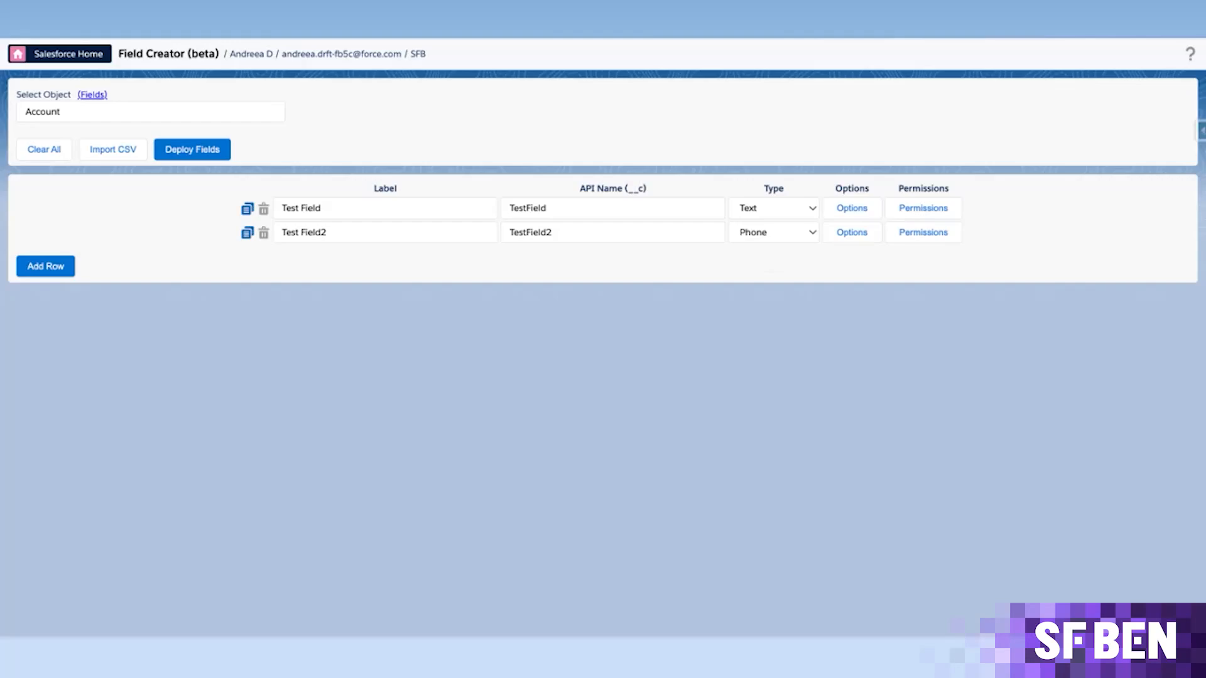
{"action": "left_click", "coordinate": [852, 208]}
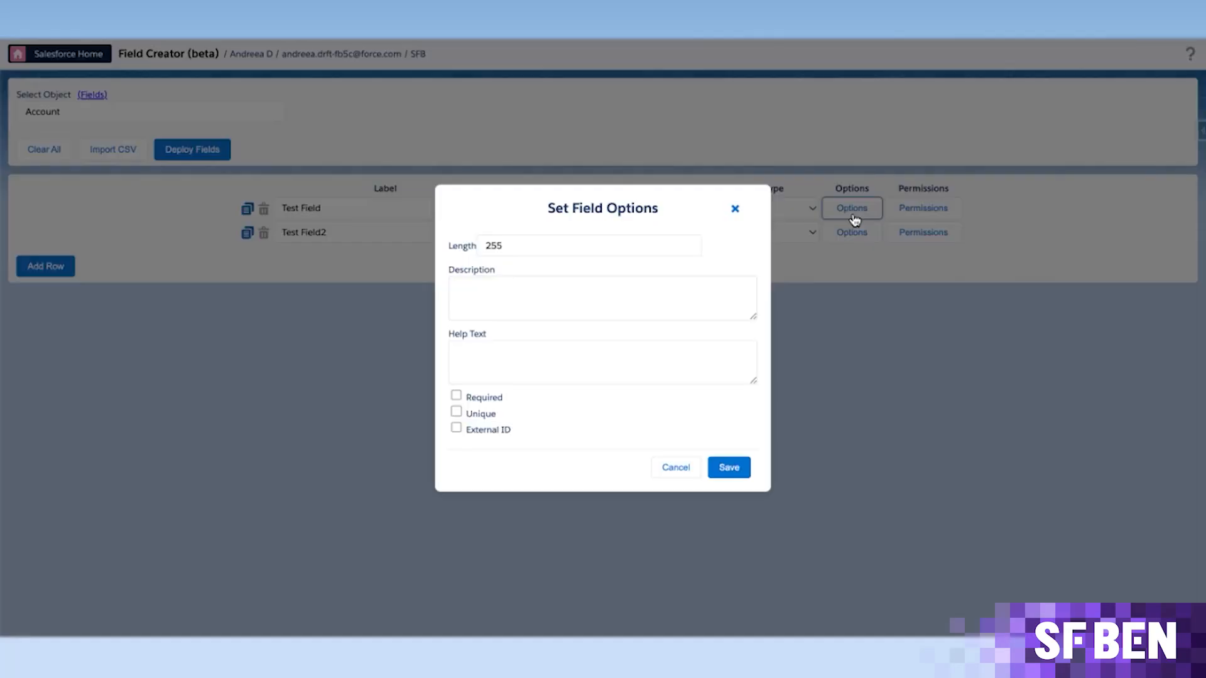
{"action": "mouse_move", "coordinate": [663, 329]}
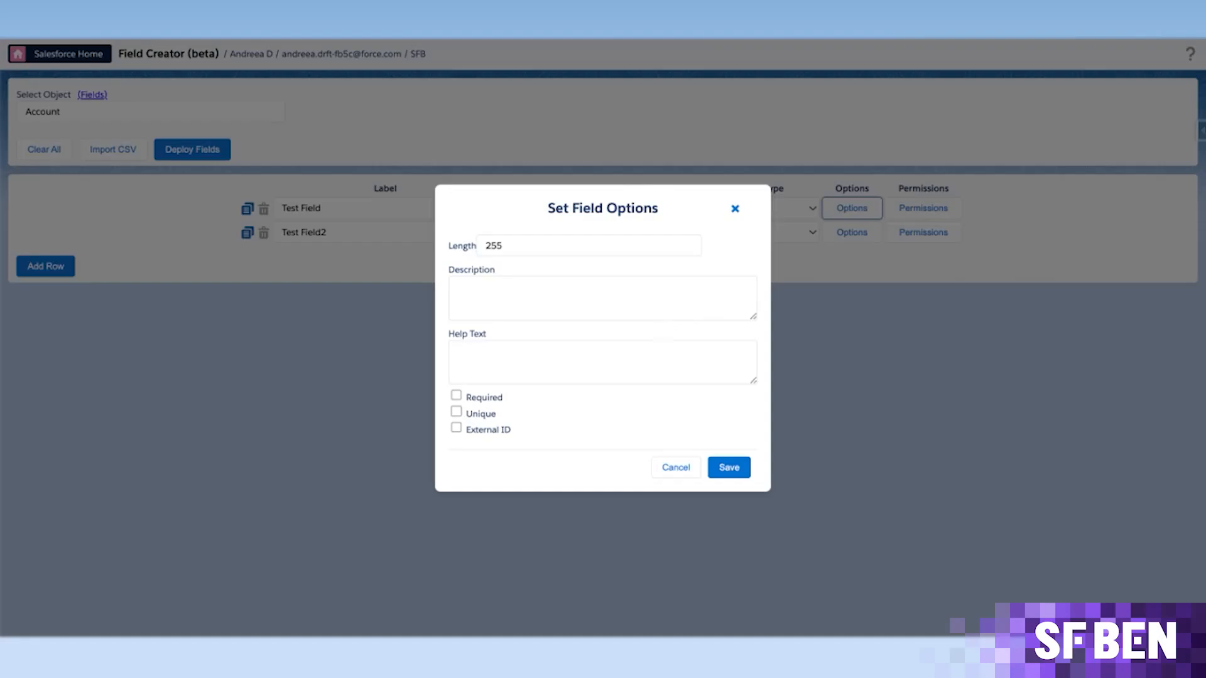
Confirm Test Field keeps length 255 with no other options, then close Set Field Options
{"action": "left_click", "coordinate": [586, 245]}
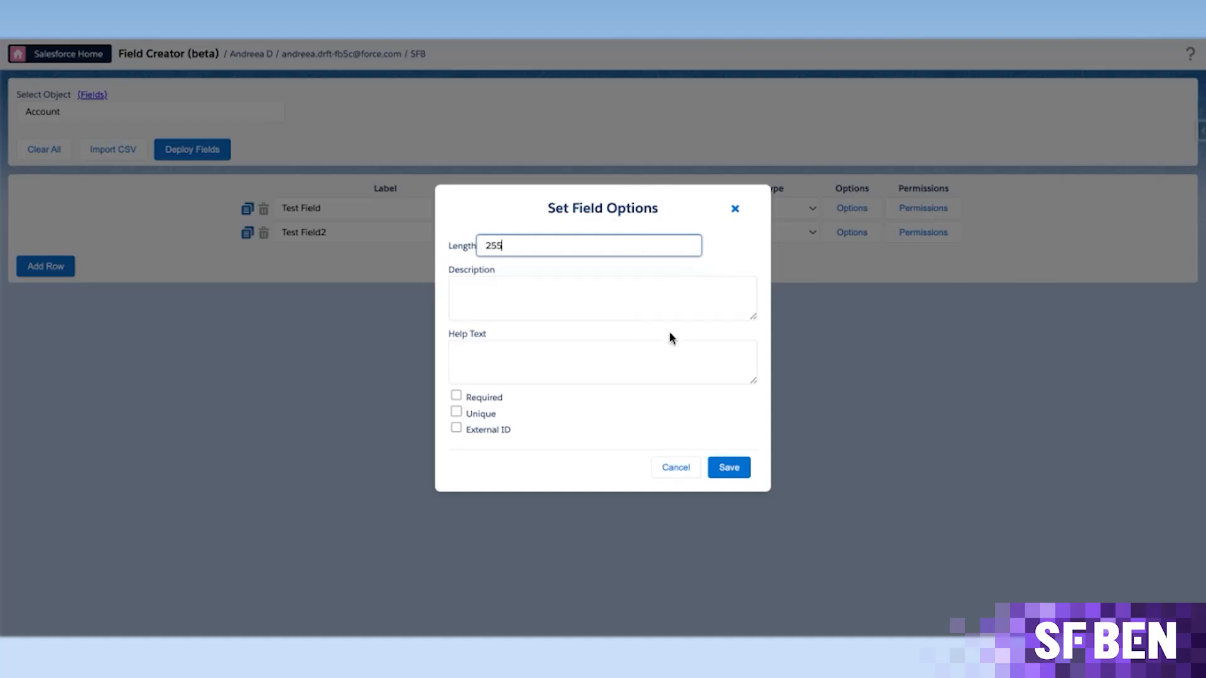
{"action": "left_click", "coordinate": [727, 467]}
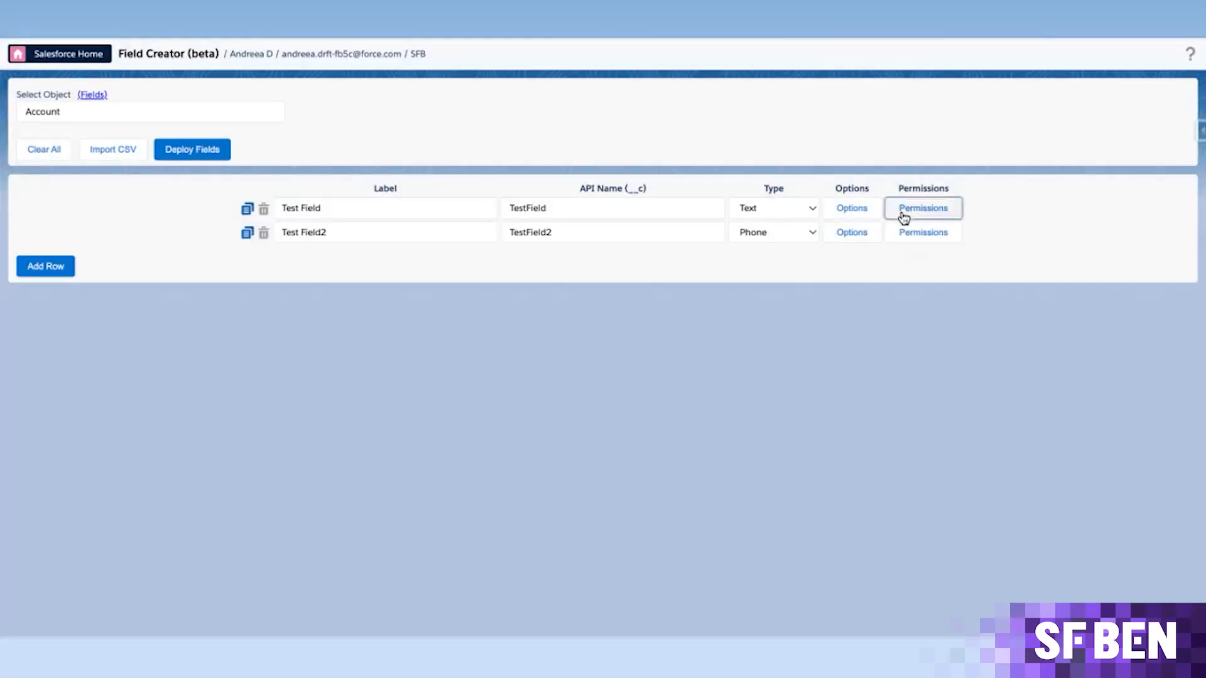
Grant Test_PS Edit and Read access on Test Field and apply it to all fields
{"action": "left_click", "coordinate": [922, 208]}
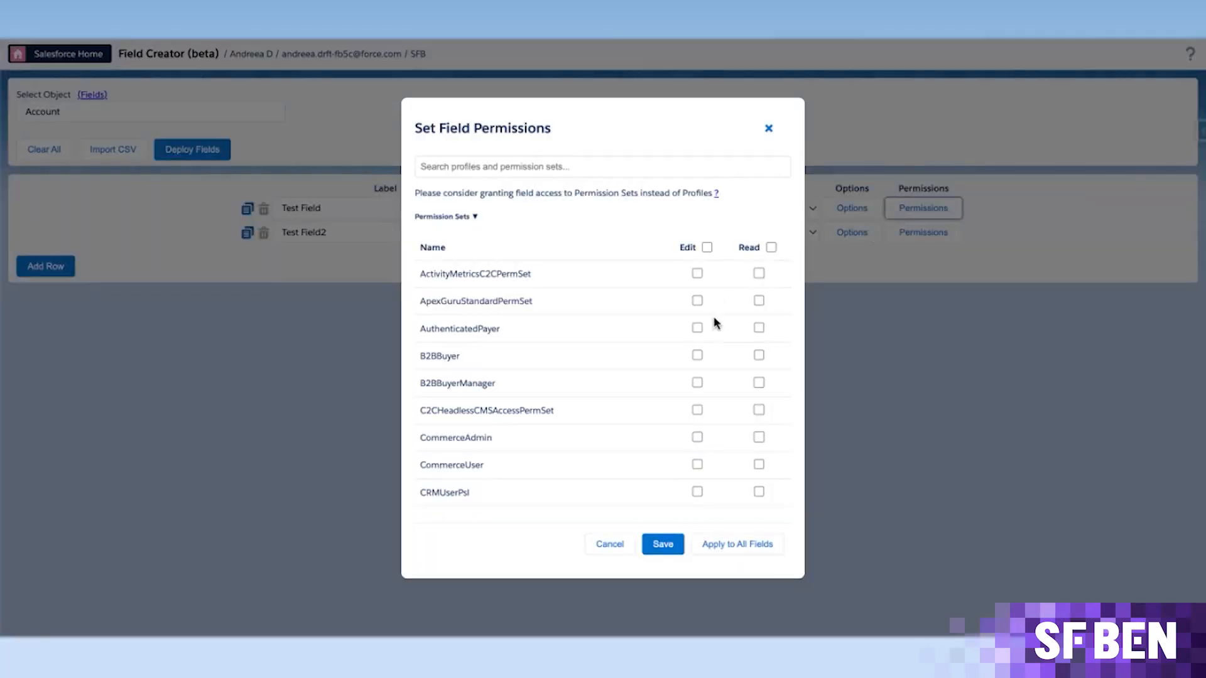
{"action": "mouse_move", "coordinate": [665, 332]}
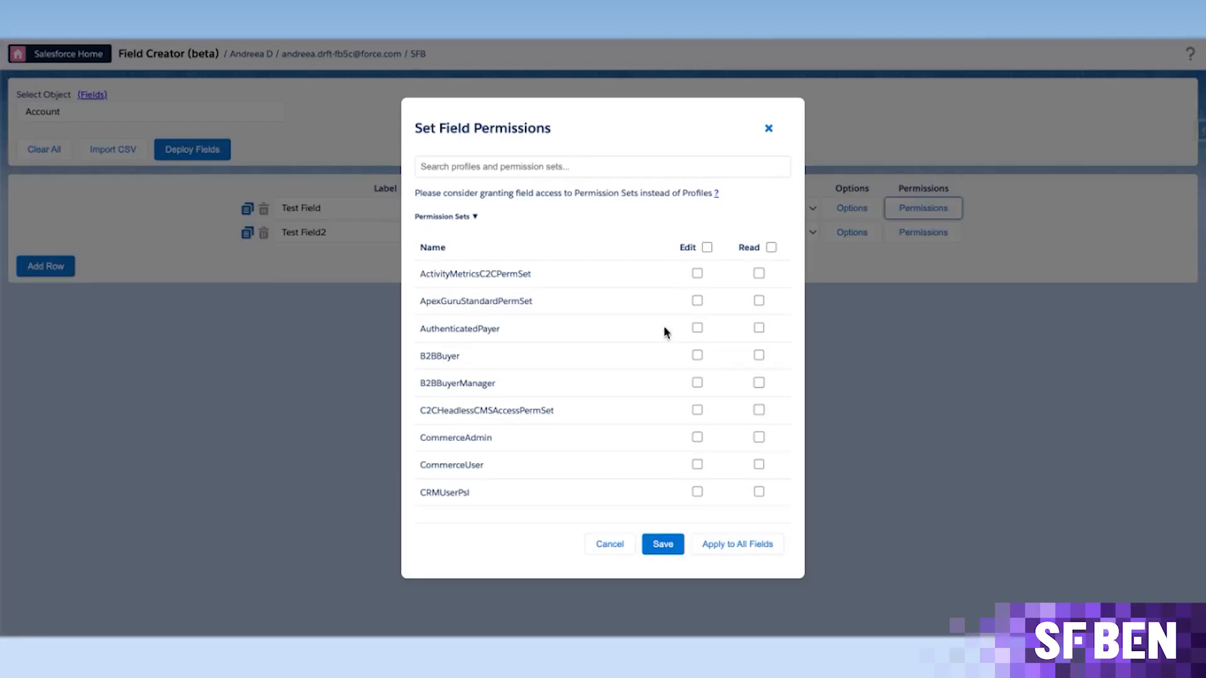
{"action": "mouse_move", "coordinate": [500, 231]}
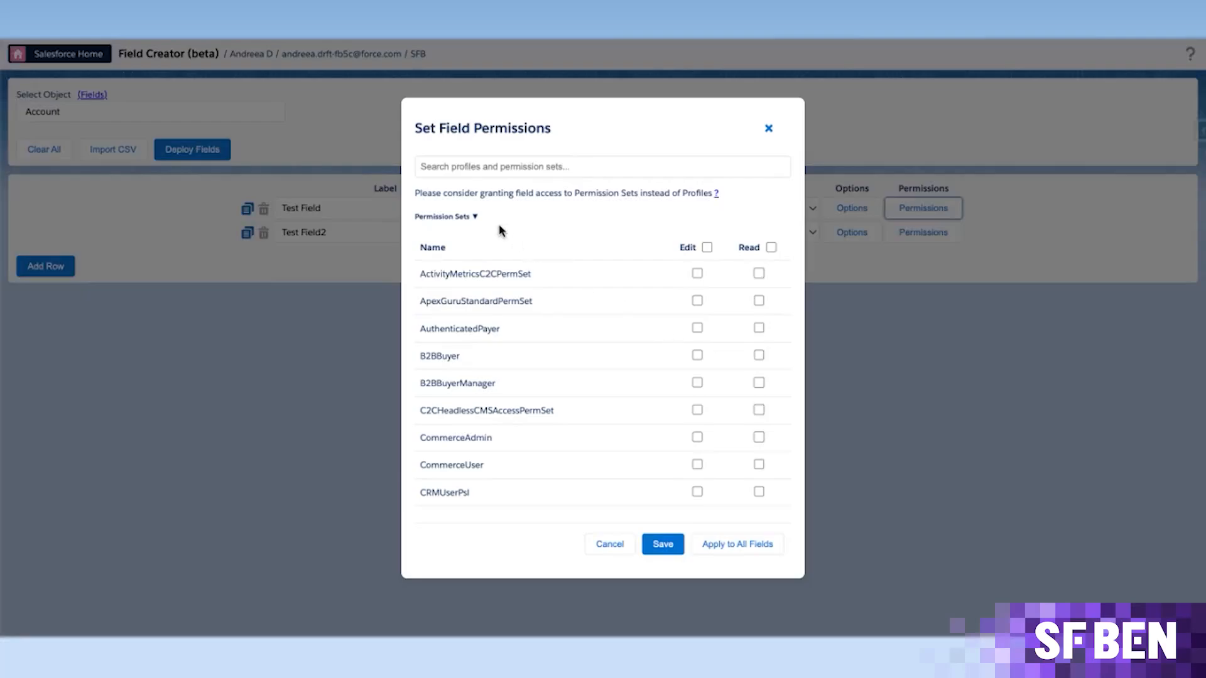
{"action": "mouse_move", "coordinate": [472, 229]}
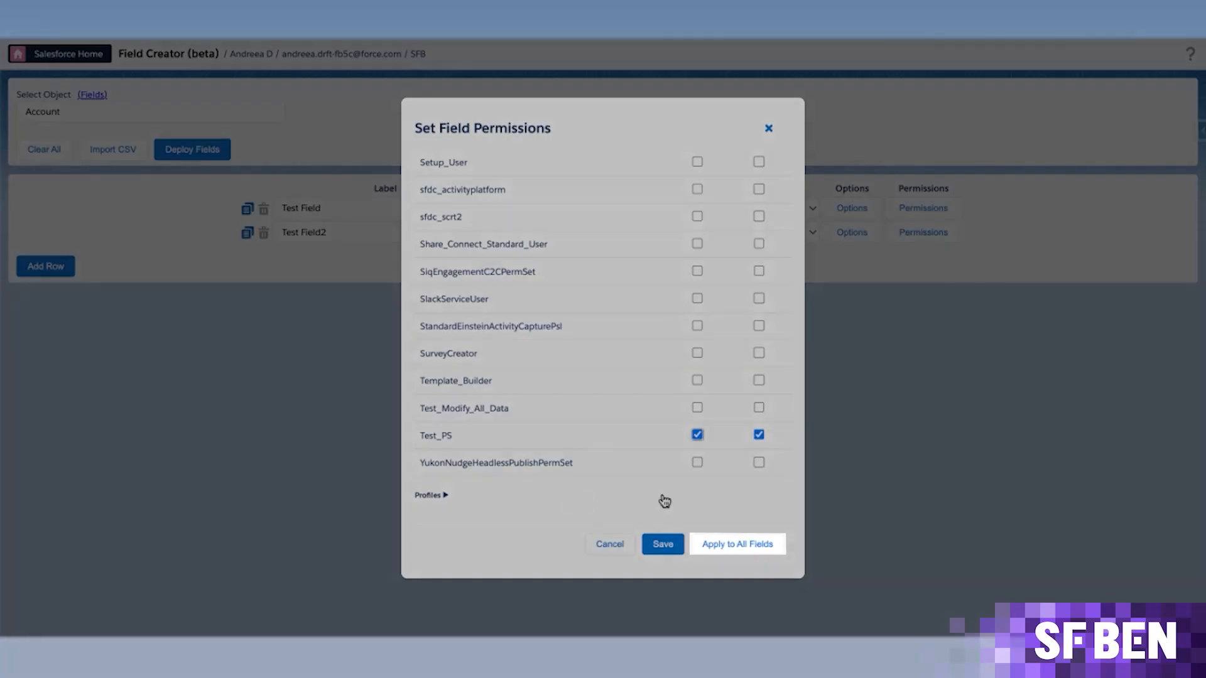
{"action": "left_click", "coordinate": [736, 544]}
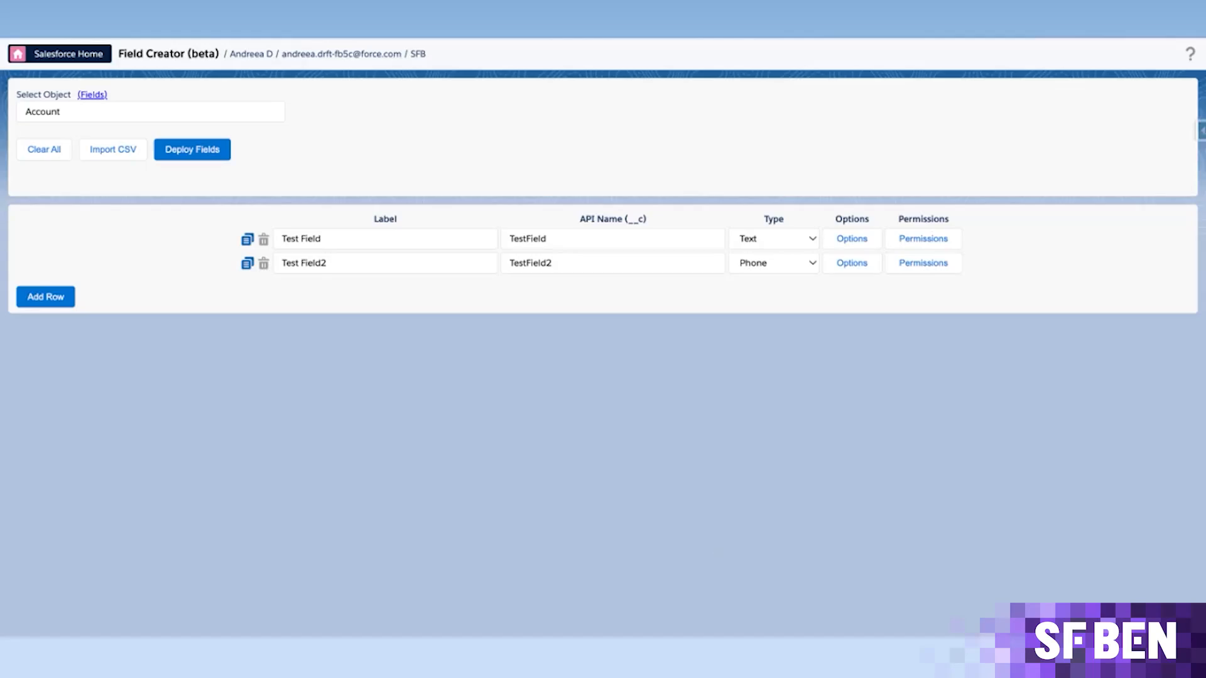
{"action": "mouse_move", "coordinate": [470, 453]}
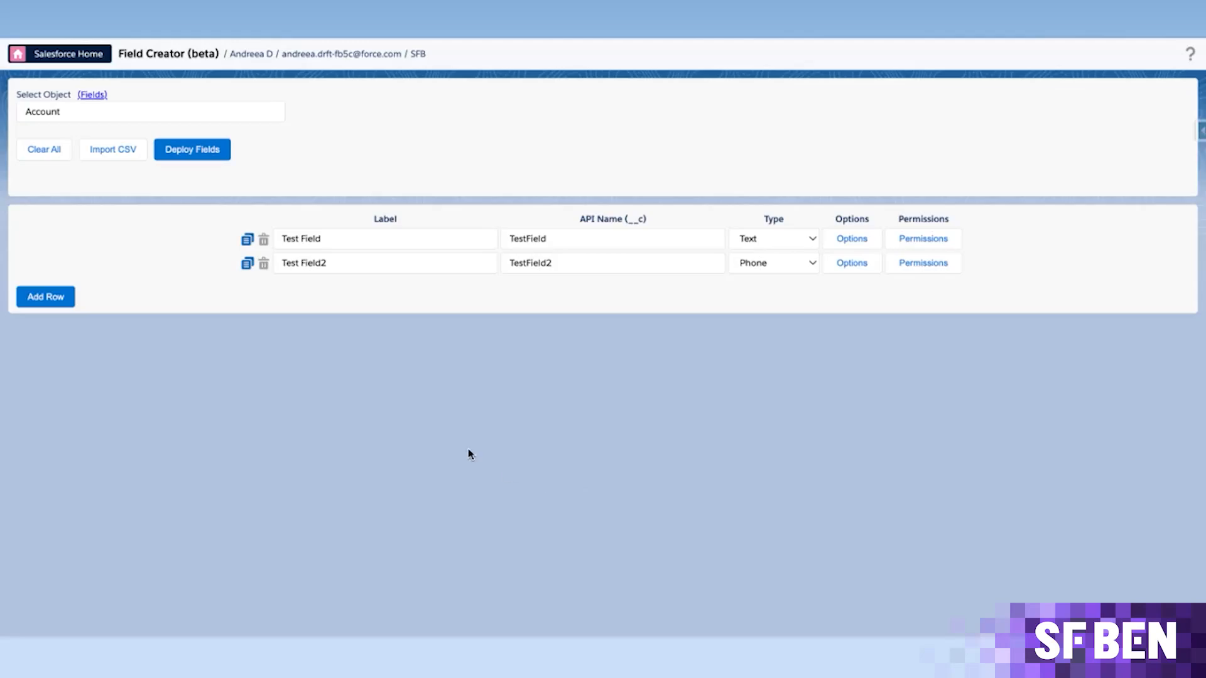
{"action": "mouse_move", "coordinate": [244, 322]}
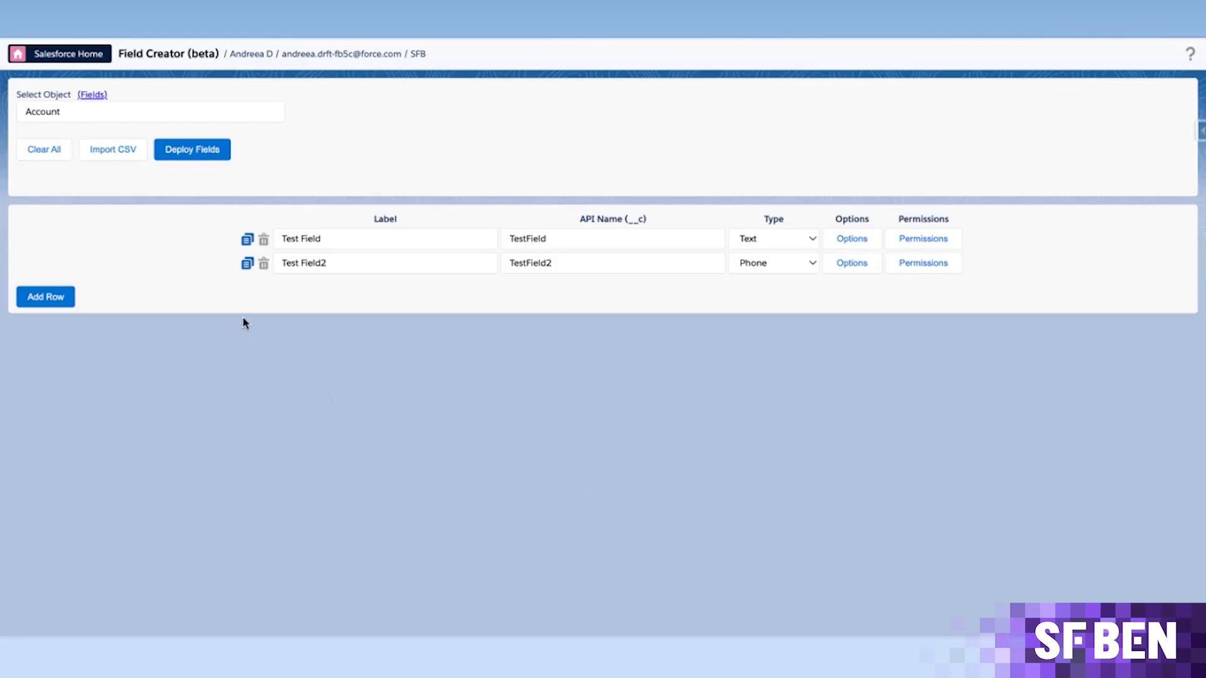
{"action": "left_click", "coordinate": [112, 149]}
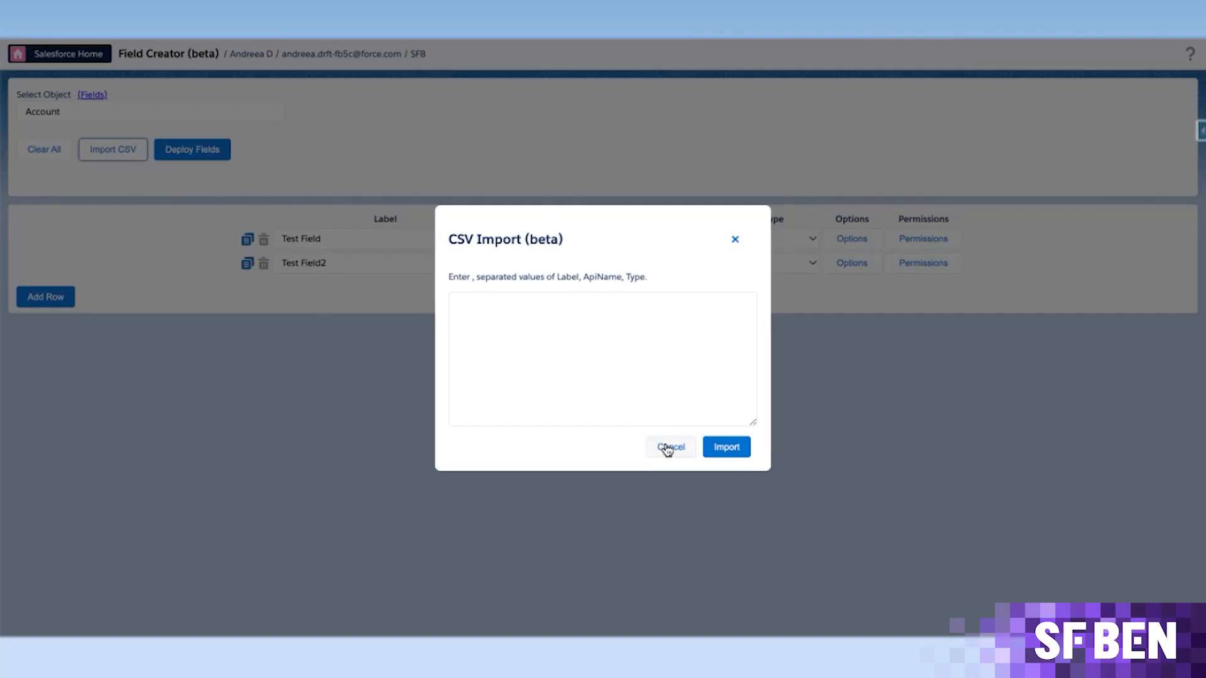
{"action": "left_click", "coordinate": [668, 447]}
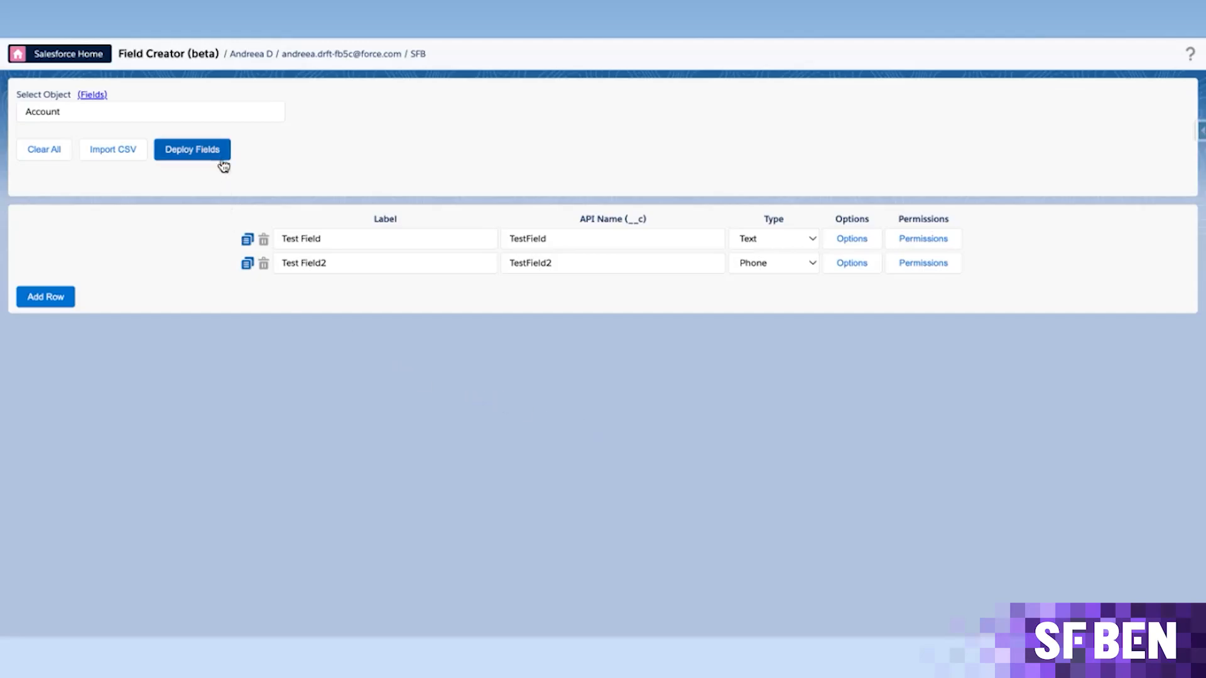
Deploy both rows, Test Field and Test Field2, to the Account object
{"action": "left_click", "coordinate": [191, 150]}
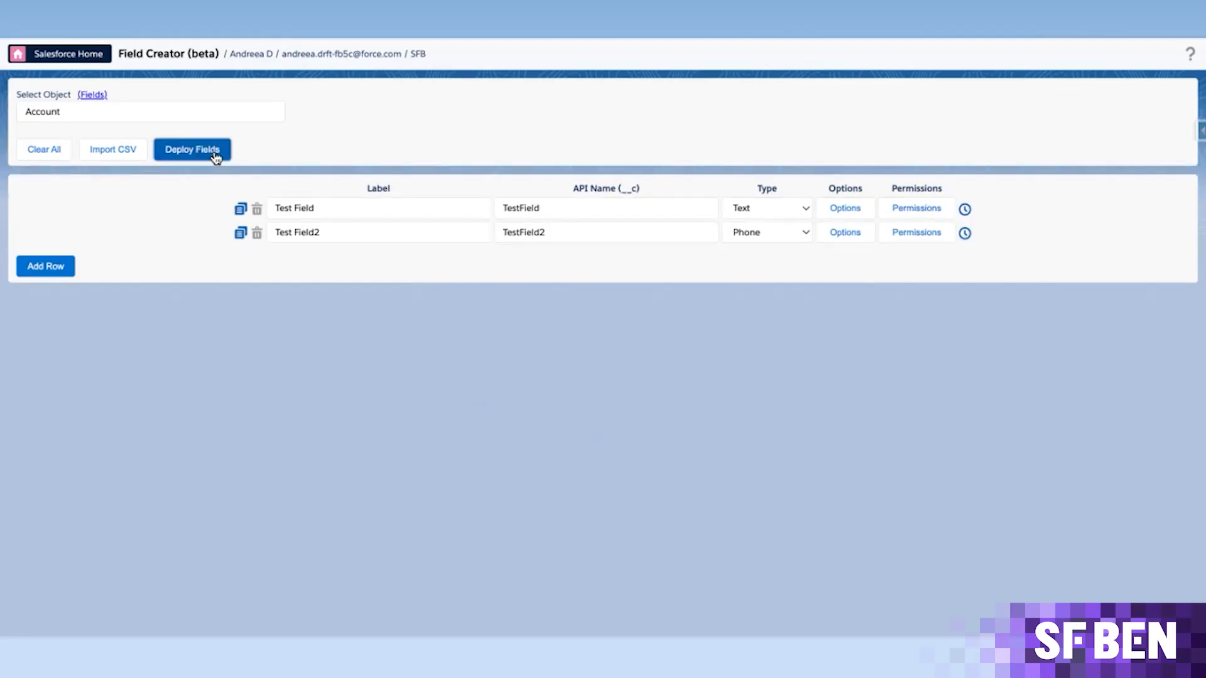
{"action": "left_click", "coordinate": [192, 149]}
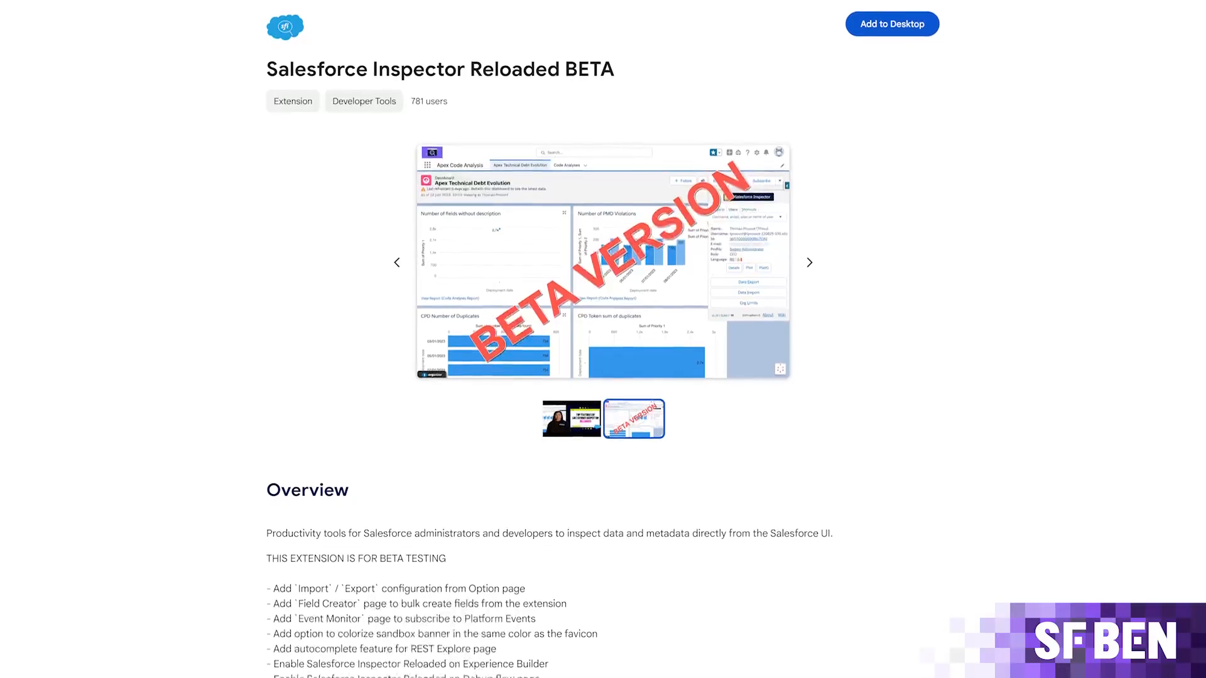
Scroll the Chrome Web Store listing down to the Overview and beta feature list
{"action": "scroll", "scroll_direction": "down", "scroll_amount": 3}
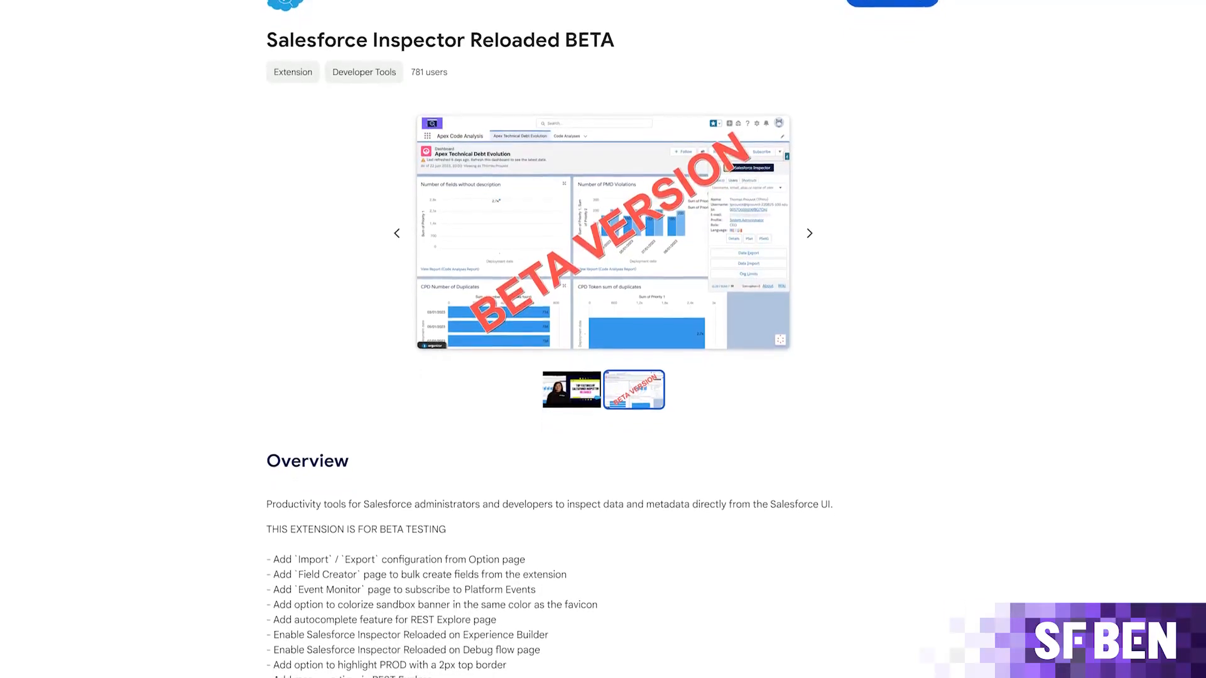
{"action": "scroll", "scroll_direction": "down", "scroll_amount": 3}
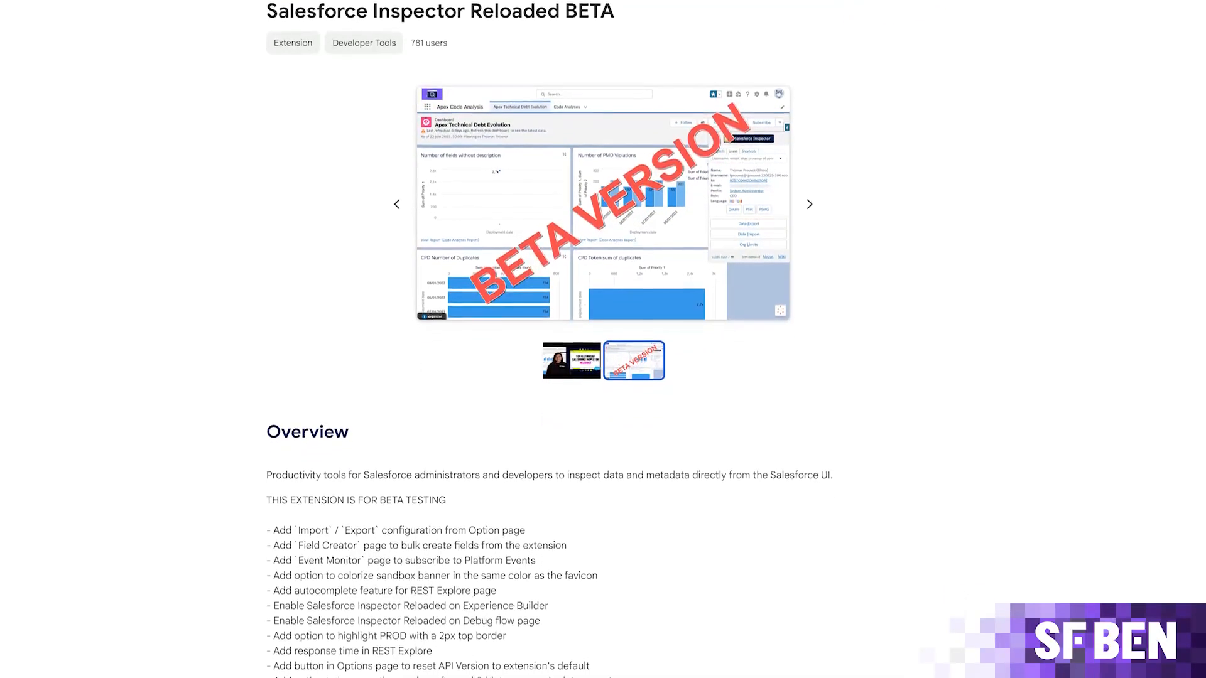